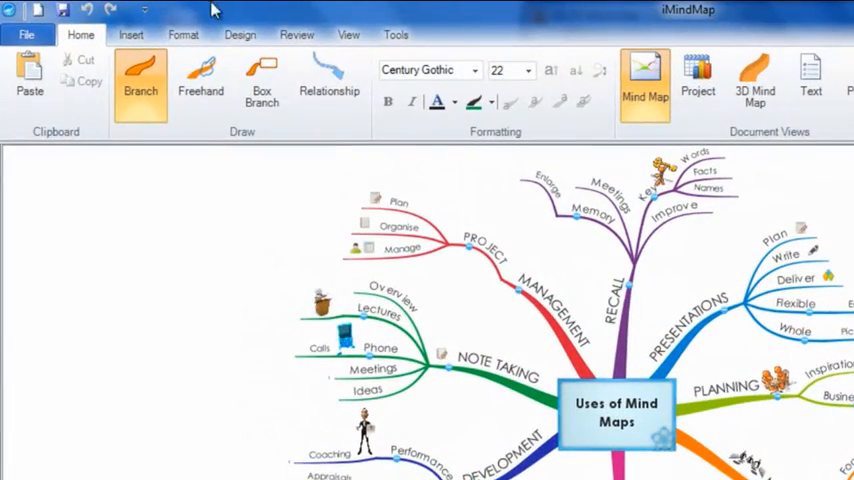
- Show the Design options and expand the full gallery of preset styles
{"action": "left_click", "coordinate": [228, 32]}
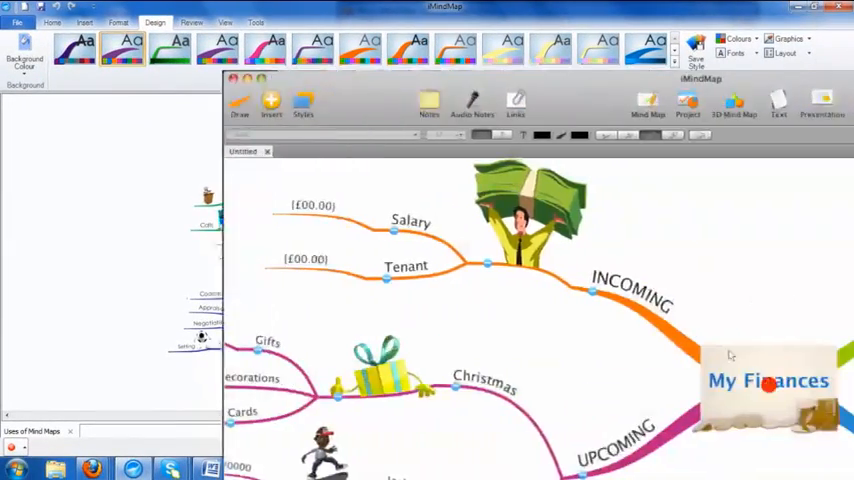
{"action": "left_click", "coordinate": [304, 104]}
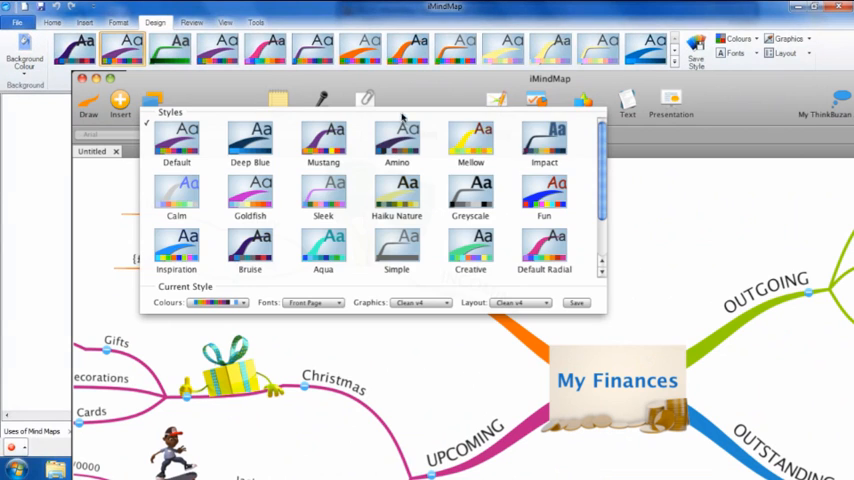
{"action": "scroll", "scroll_direction": "down", "scroll_amount": 3}
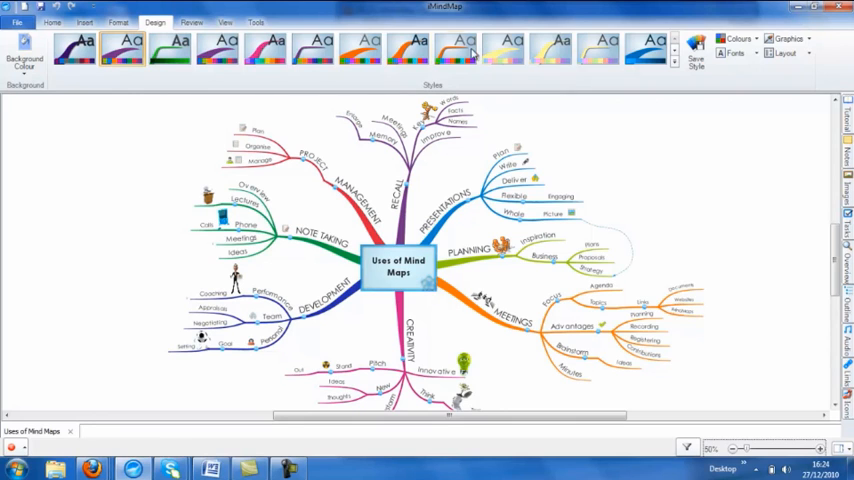
- Apply several preset styles in turn to the map, settling on one as the starting look
{"action": "left_click", "coordinate": [368, 48]}
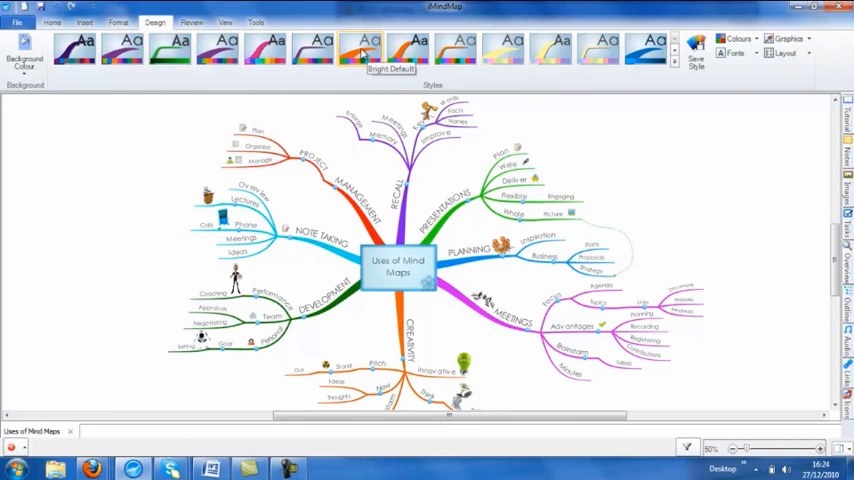
{"action": "left_click", "coordinate": [458, 48]}
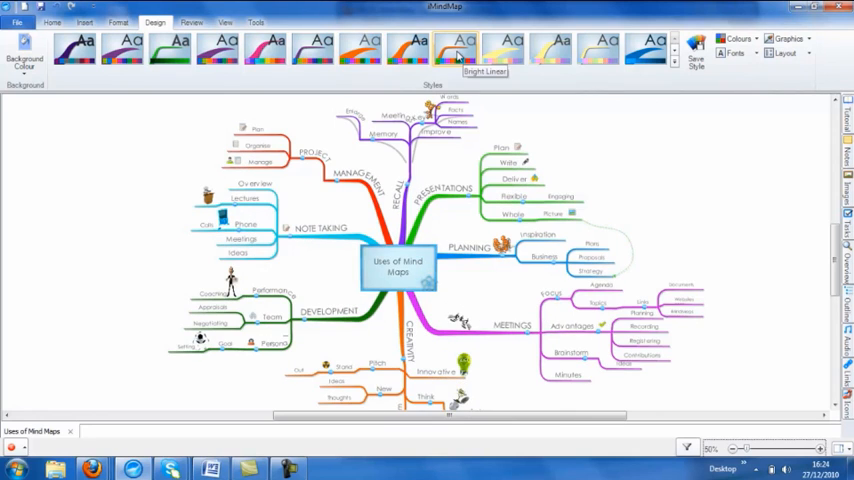
{"action": "left_click", "coordinate": [512, 48]}
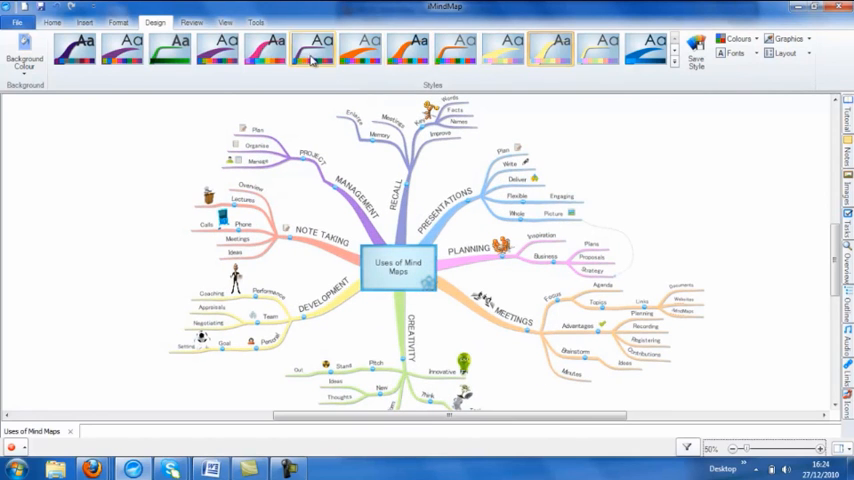
{"action": "left_click", "coordinate": [312, 48]}
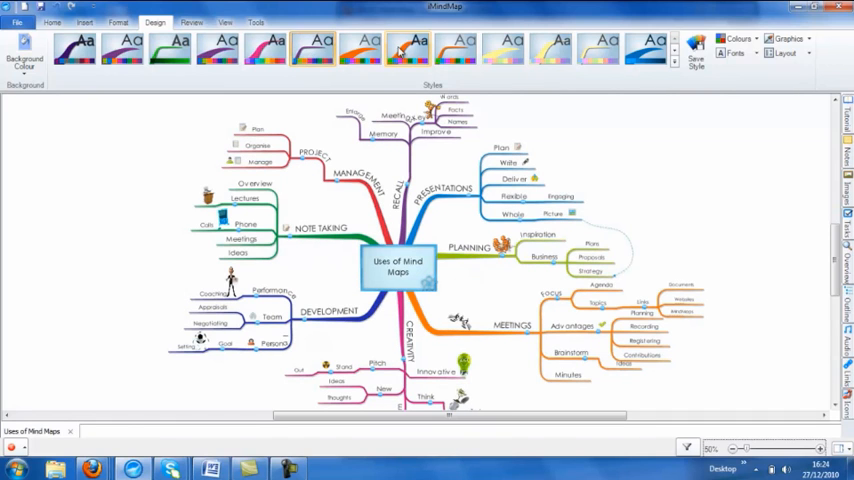
{"action": "left_click", "coordinate": [412, 48]}
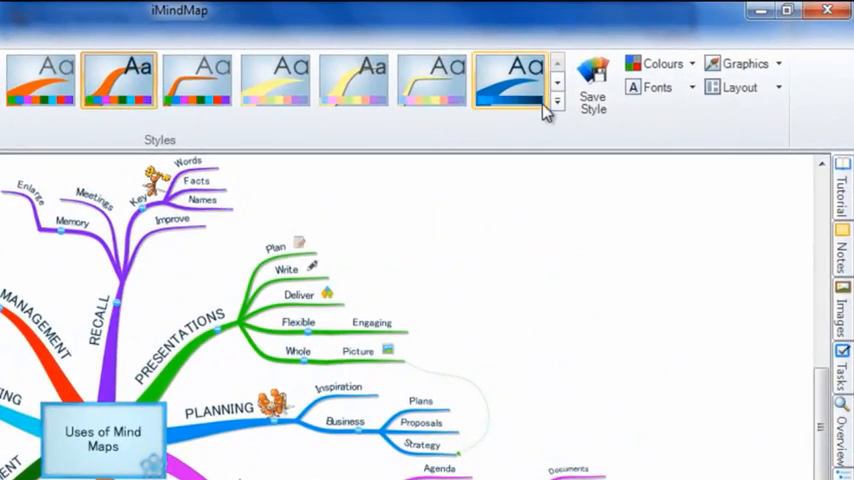
{"action": "left_click", "coordinate": [556, 100]}
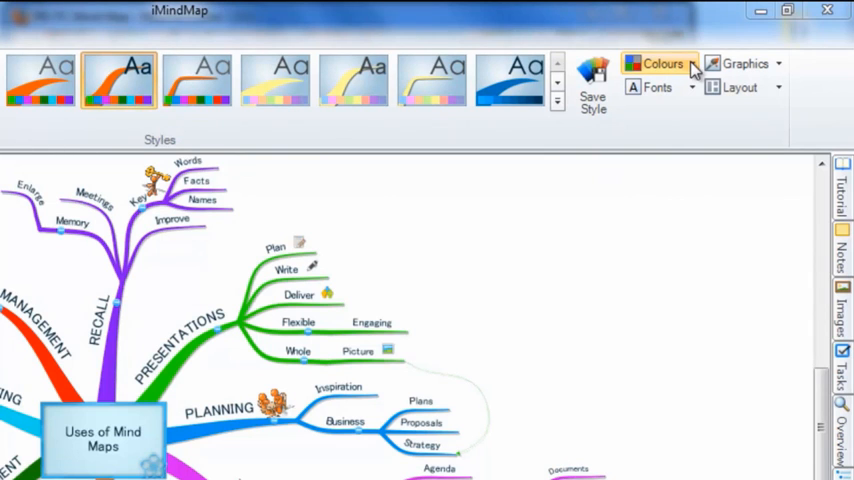
{"action": "mouse_move", "coordinate": [692, 68]}
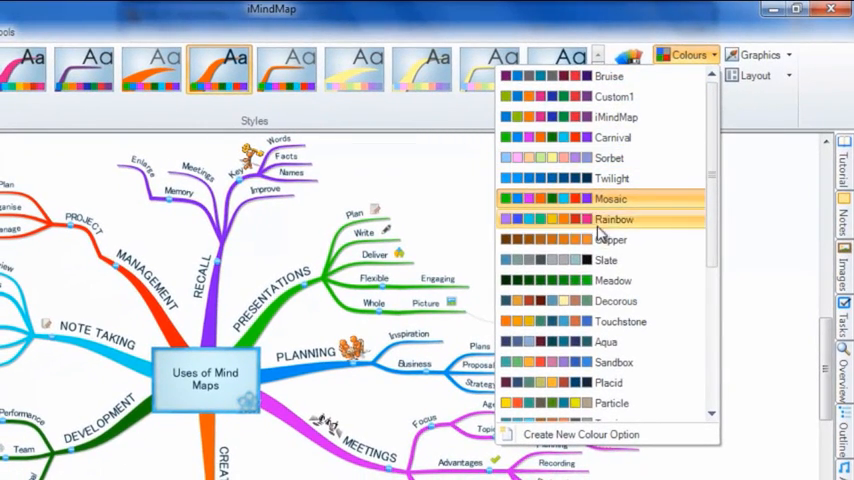
{"action": "mouse_move", "coordinate": [590, 342]}
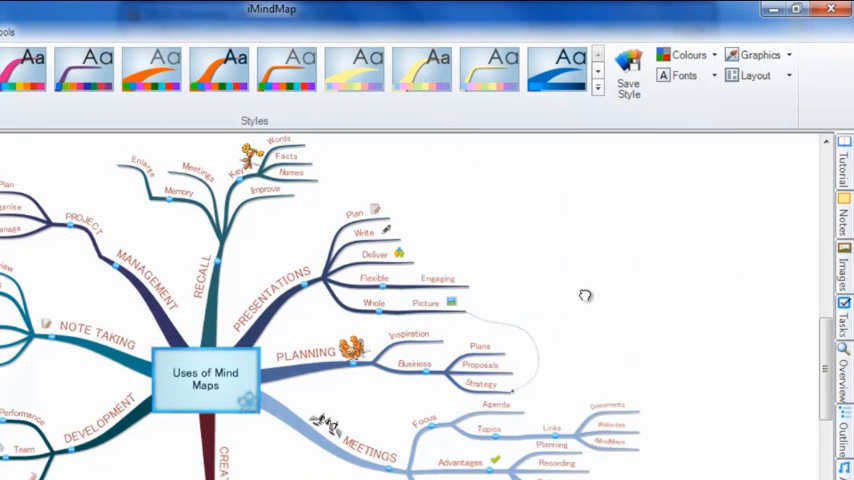
{"action": "mouse_move", "coordinate": [722, 38]}
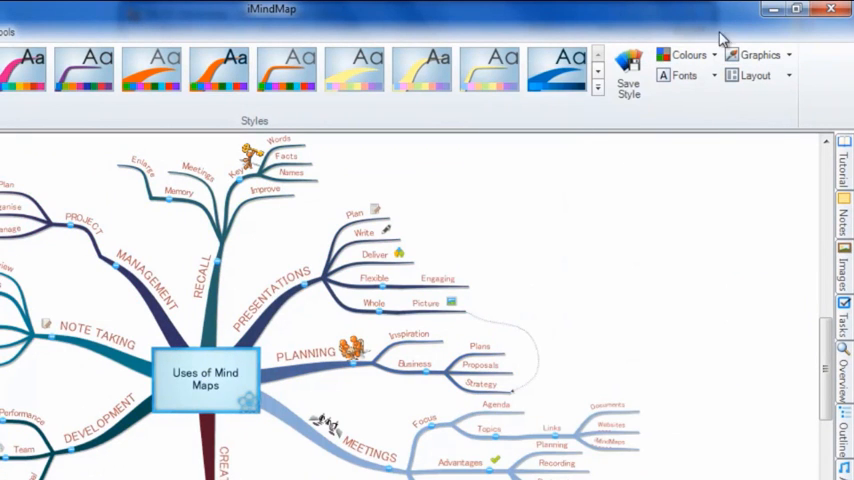
- Bring the colour sets list back up after recolouring with Aqua
{"action": "left_click", "coordinate": [688, 56]}
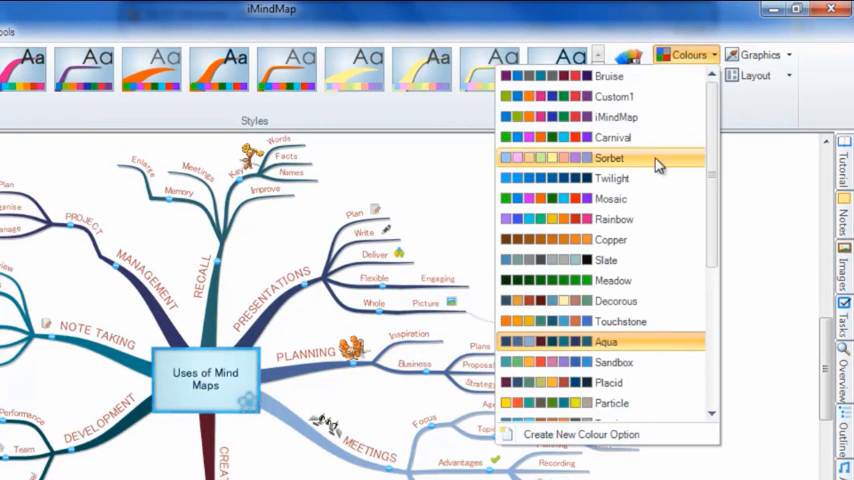
{"action": "mouse_move", "coordinate": [588, 362]}
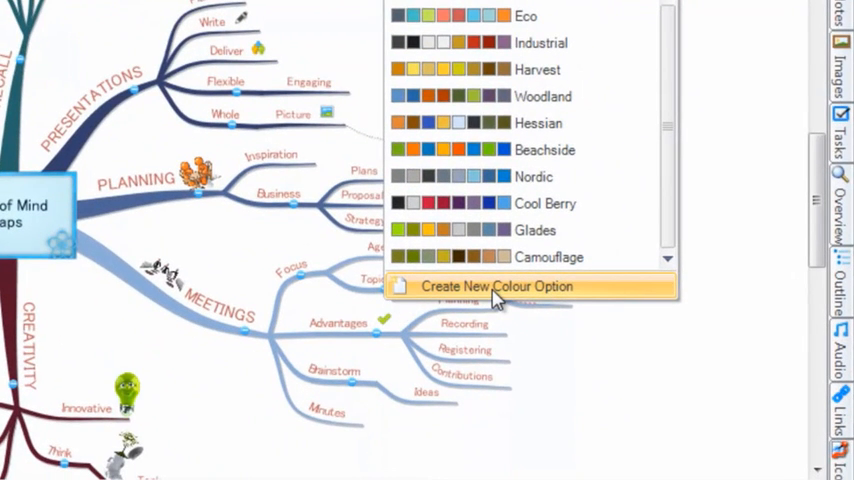
- Start a new custom colour set based on Aqua in Customise Colour Options
{"action": "left_click", "coordinate": [496, 286]}
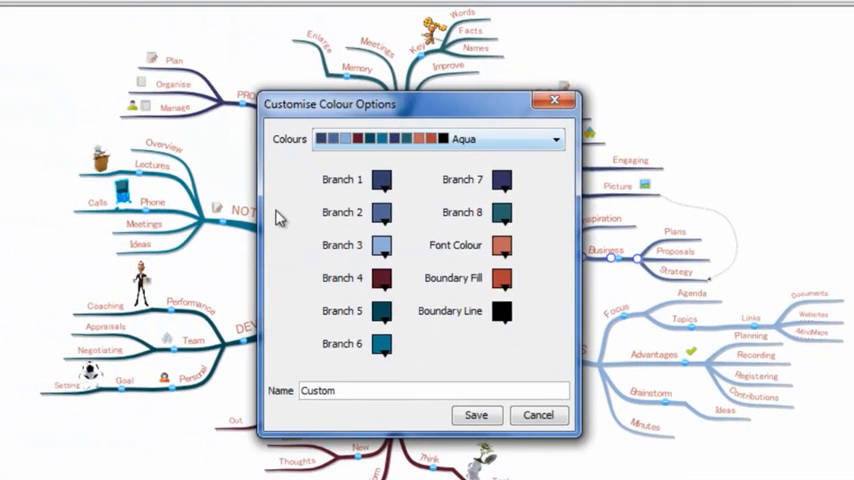
{"action": "mouse_move", "coordinate": [458, 300]}
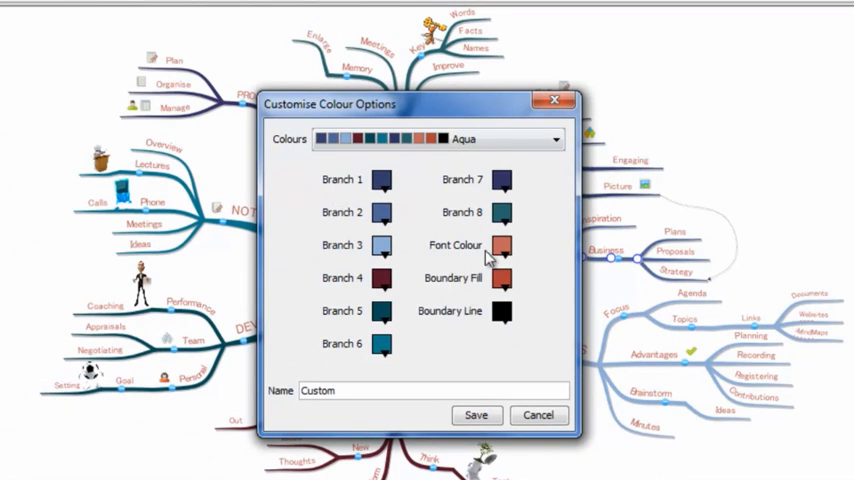
{"action": "mouse_move", "coordinate": [466, 324]}
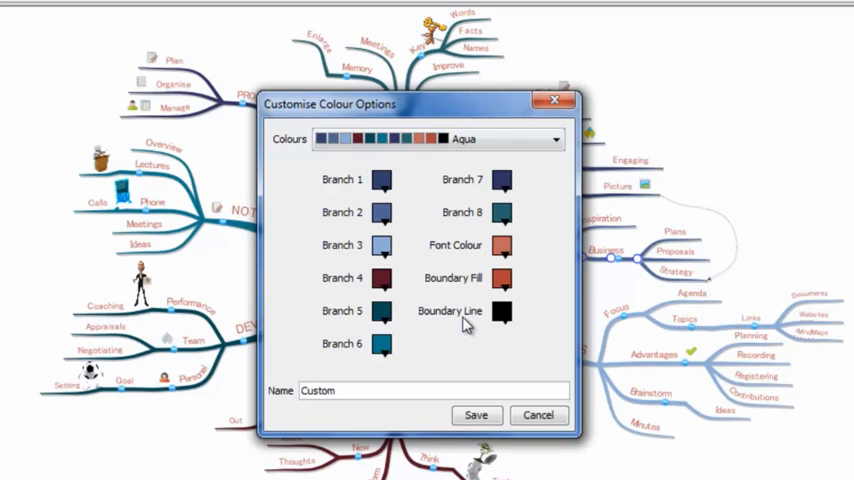
{"action": "mouse_move", "coordinate": [392, 196]}
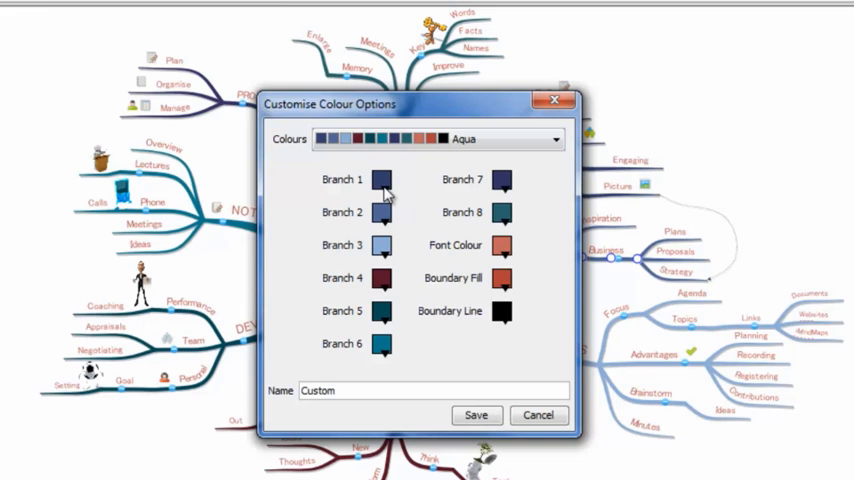
- Give Branch 1 and a further branch brighter shades in the Color Chooser
{"action": "left_click", "coordinate": [380, 180]}
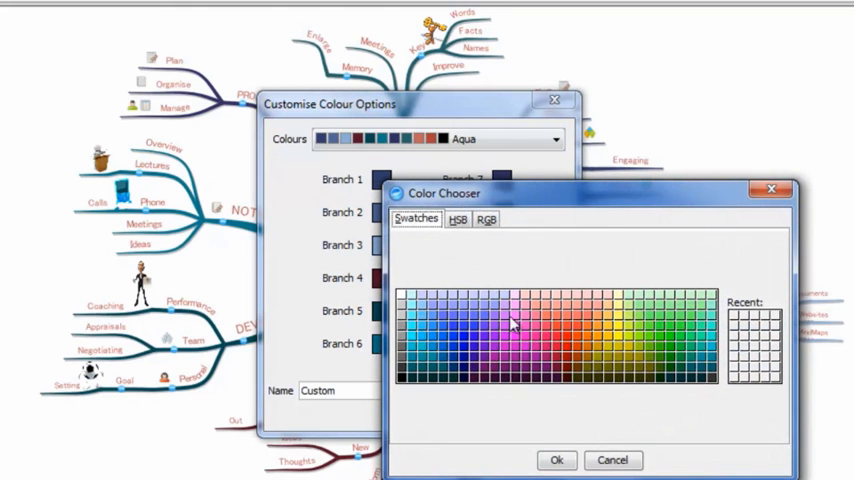
{"action": "left_click", "coordinate": [534, 332]}
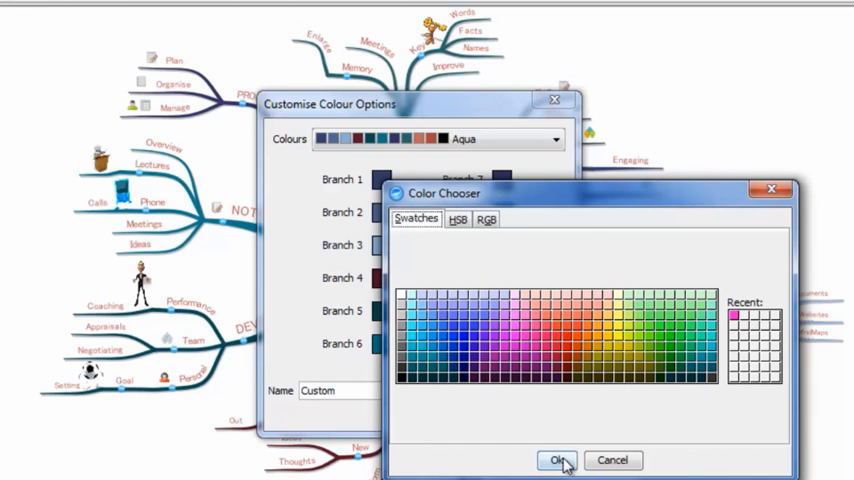
{"action": "left_click", "coordinate": [558, 460]}
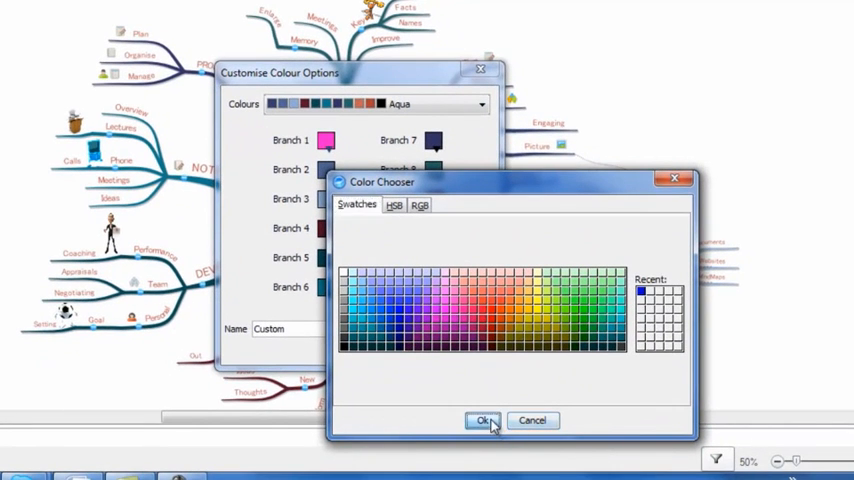
{"action": "left_click", "coordinate": [484, 420]}
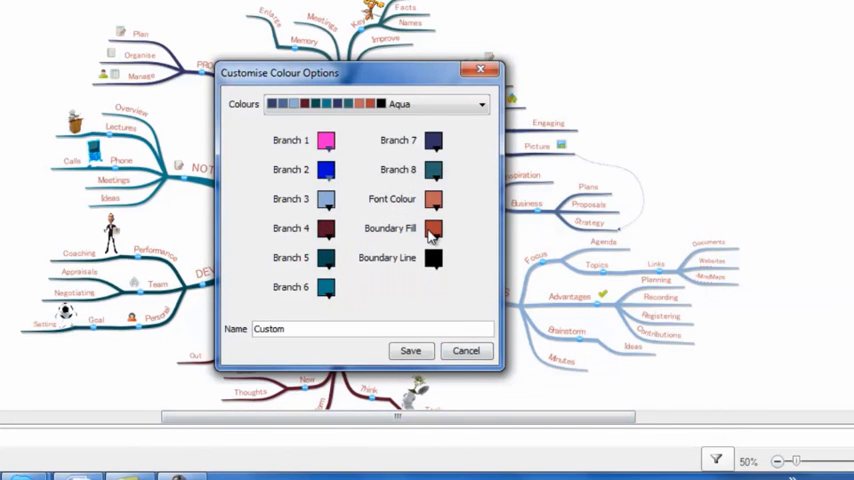
{"action": "mouse_move", "coordinate": [436, 270]}
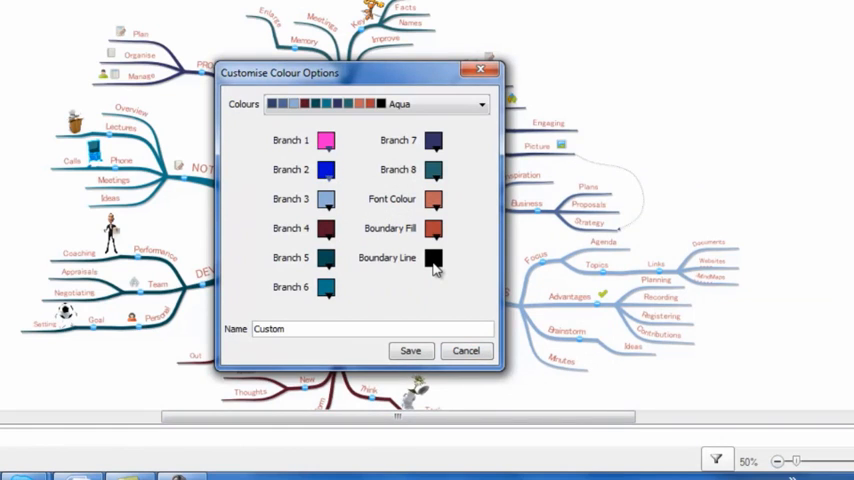
{"action": "left_click", "coordinate": [326, 140]}
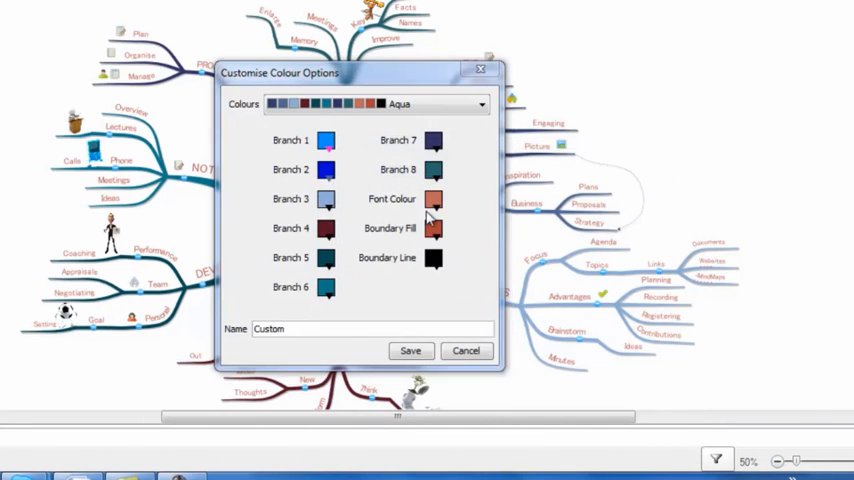
- Begin choosing another branch colour by hue, saturation and brightness
{"action": "left_click", "coordinate": [432, 198]}
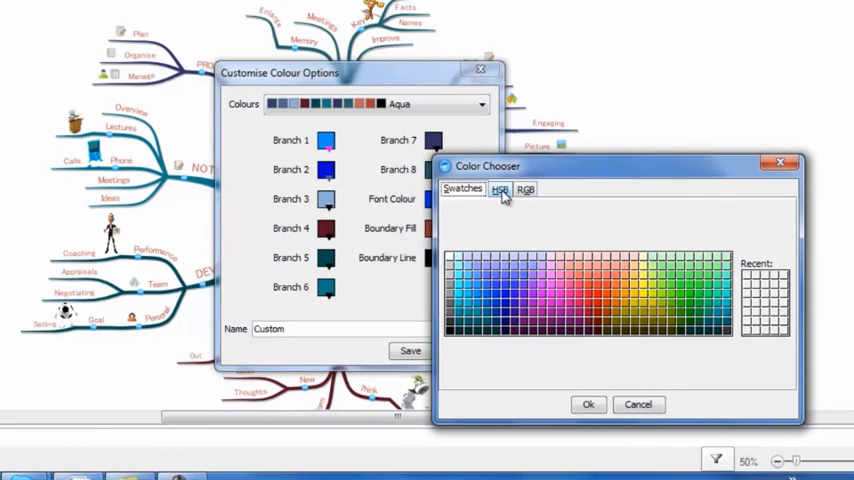
{"action": "left_click", "coordinate": [500, 188]}
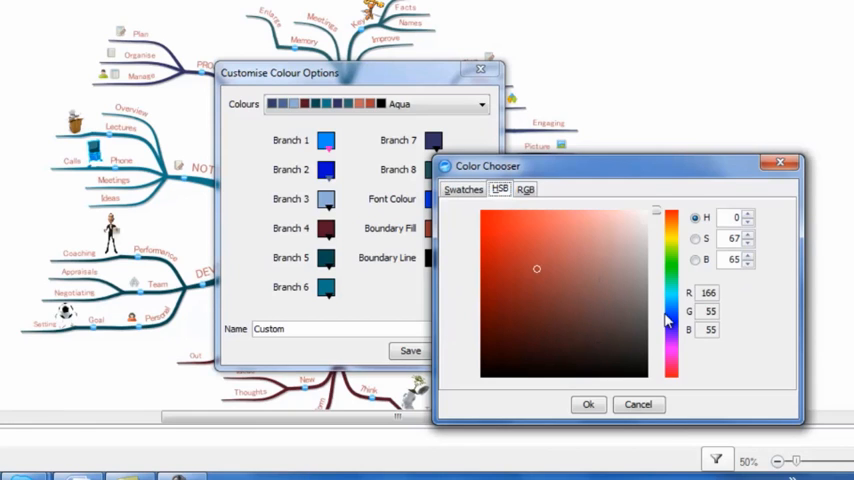
{"action": "mouse_move", "coordinate": [672, 316]}
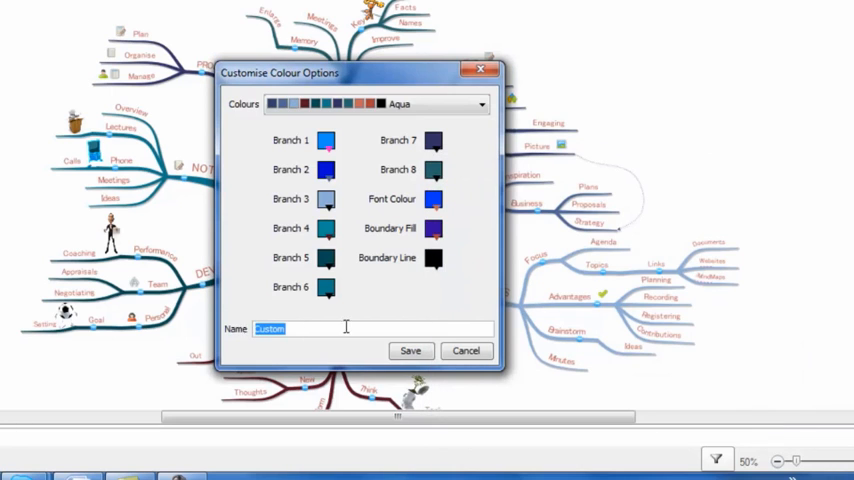
{"action": "mouse_move", "coordinate": [408, 324]}
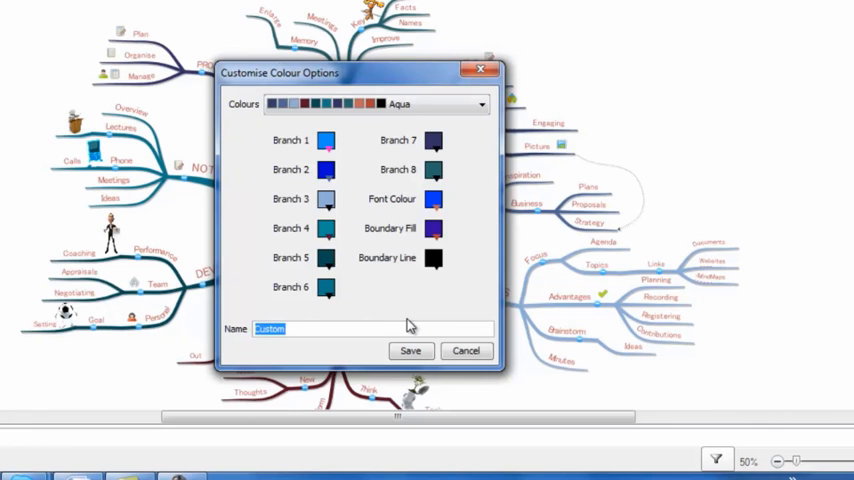
- Name the custom colour set 'Blues' and save it
{"action": "type", "text": "Blues"}
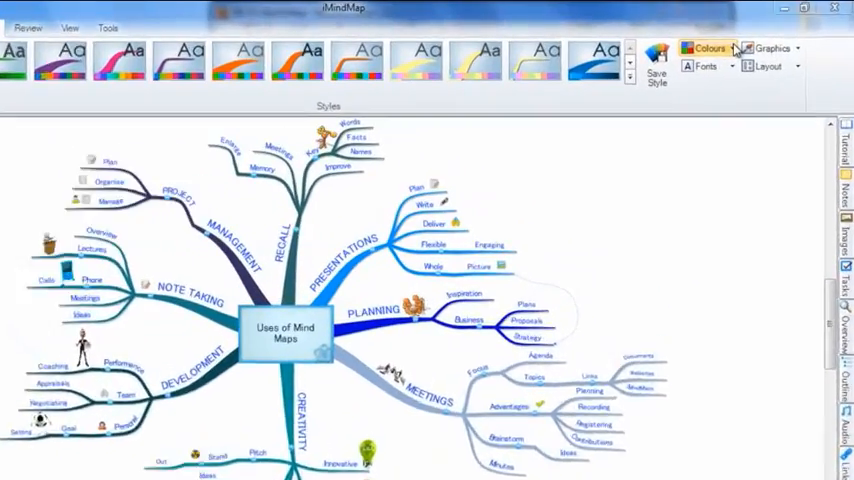
- Apply the saved Blues colour set to the map from the colour sets list
{"action": "left_click", "coordinate": [708, 48]}
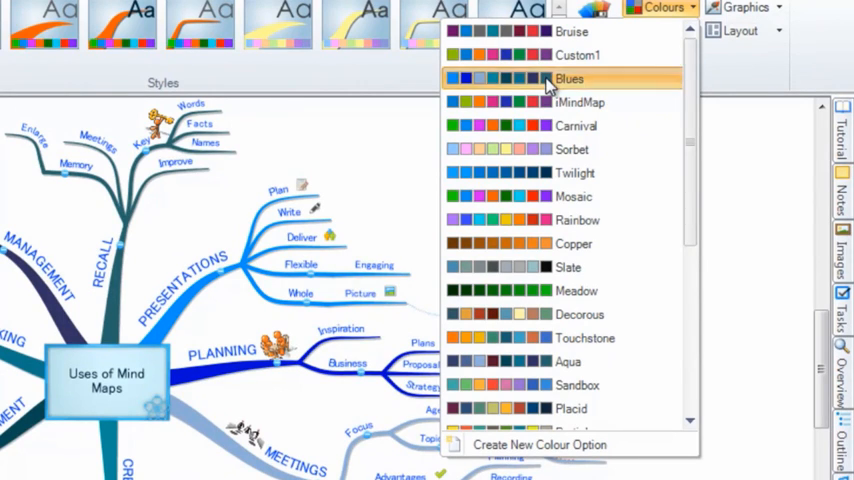
{"action": "left_click", "coordinate": [570, 78]}
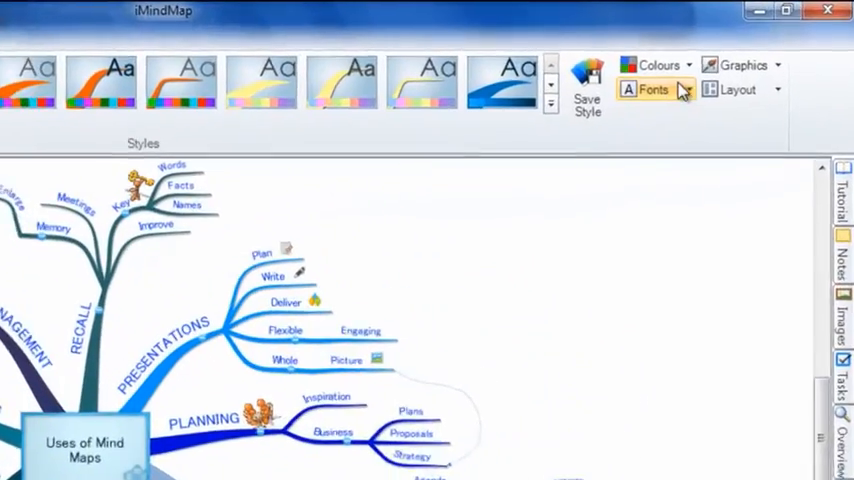
- Browse the font sets list and preview the Pomp set on the map
{"action": "left_click", "coordinate": [632, 88]}
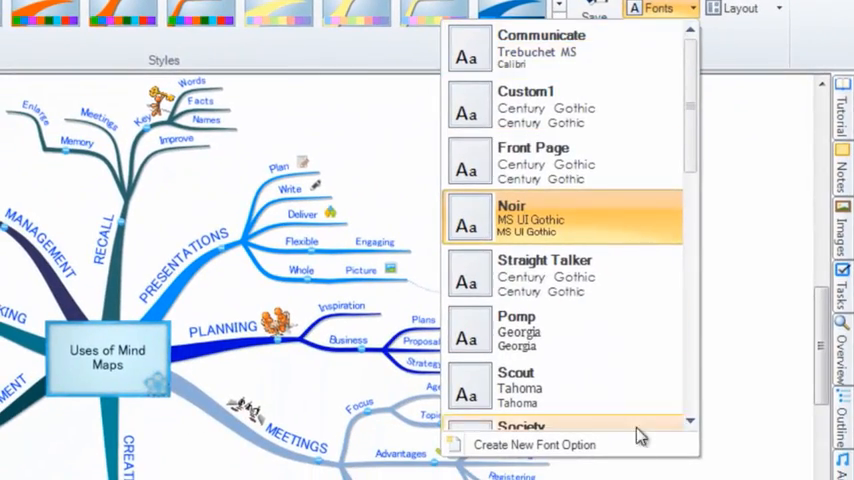
{"action": "scroll", "scroll_direction": "down", "scroll_amount": 3}
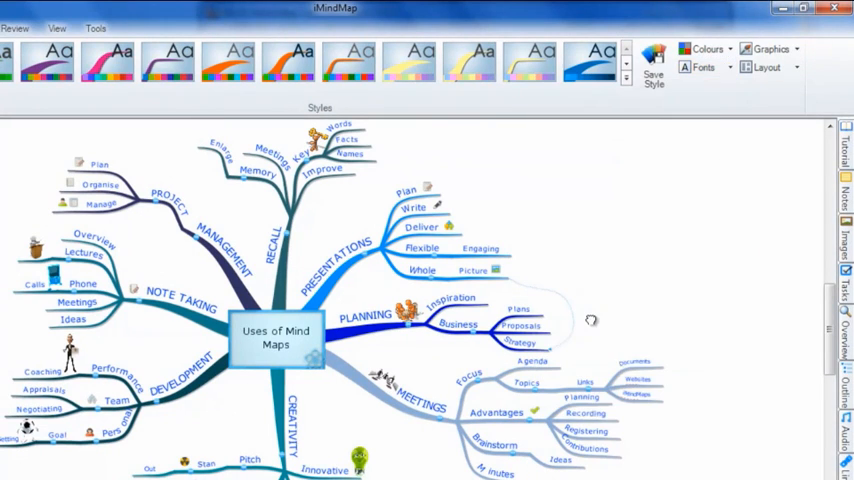
{"action": "left_click", "coordinate": [698, 68]}
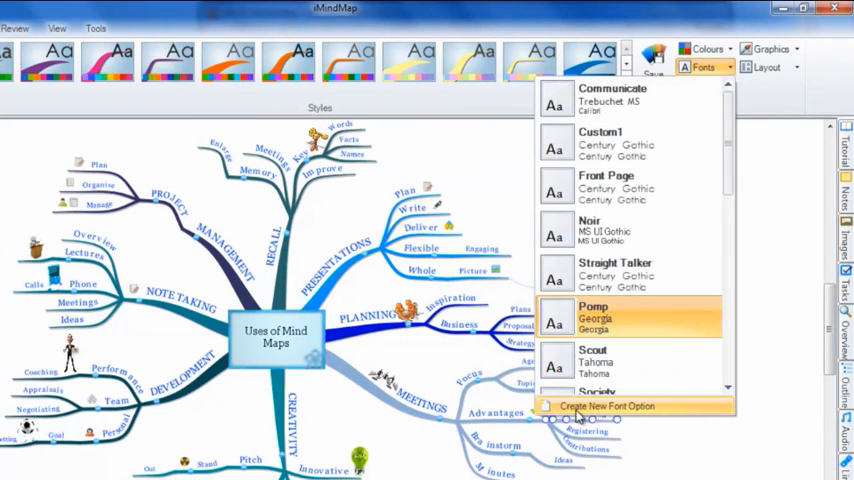
- Start a font set from Pomp and set level 1 text to Impact Bold size 36
{"action": "left_click", "coordinate": [608, 404]}
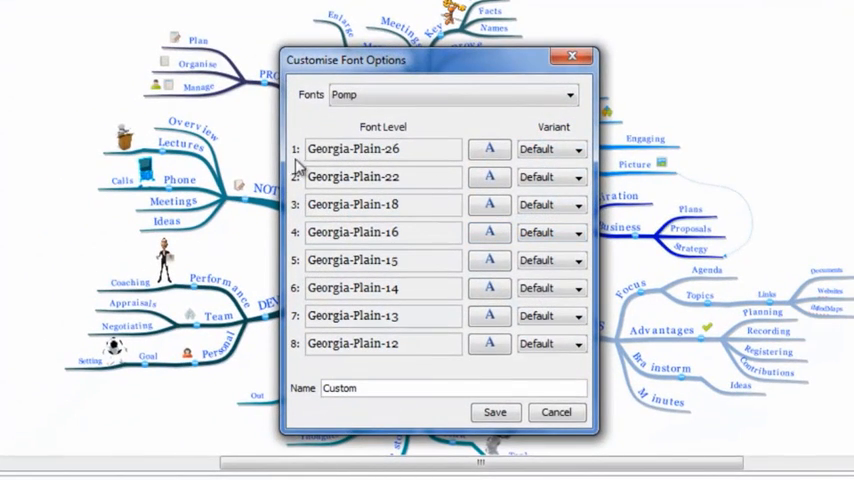
{"action": "mouse_move", "coordinate": [448, 236]}
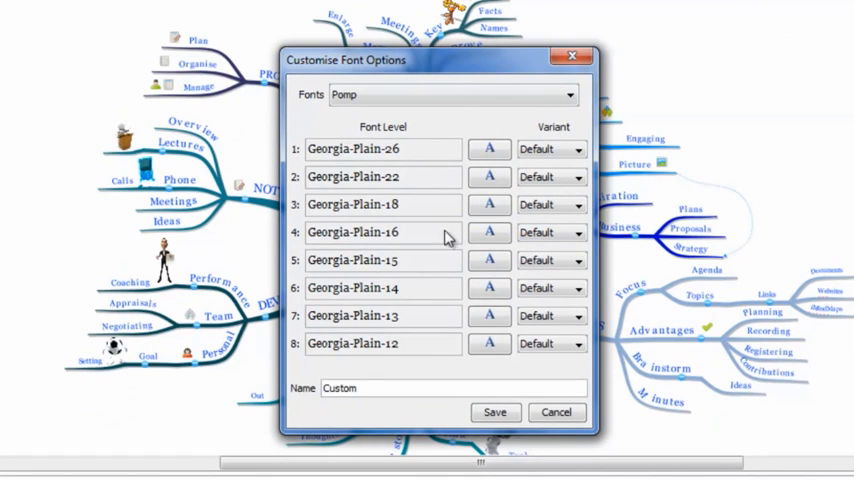
{"action": "mouse_move", "coordinate": [408, 322]}
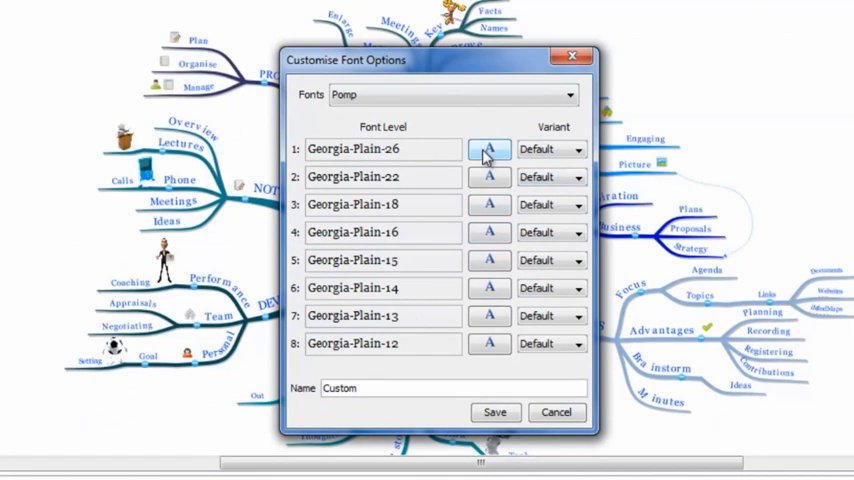
{"action": "left_click", "coordinate": [488, 148]}
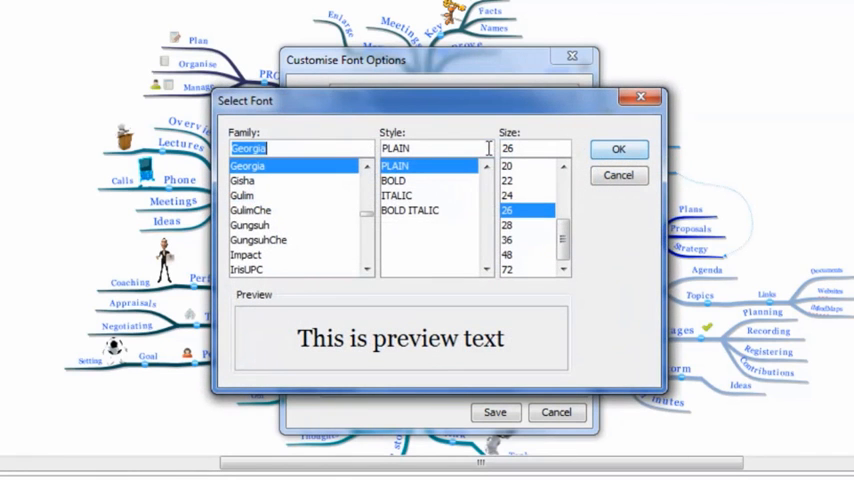
{"action": "mouse_move", "coordinate": [348, 200]}
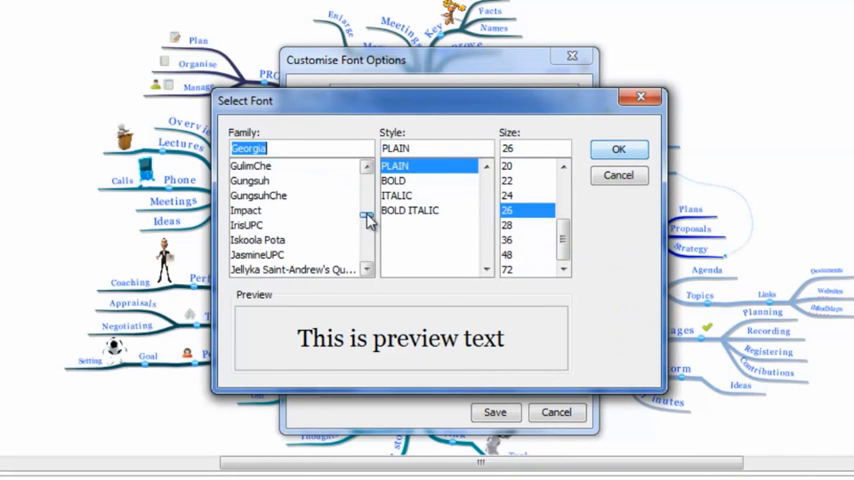
{"action": "left_click", "coordinate": [248, 210]}
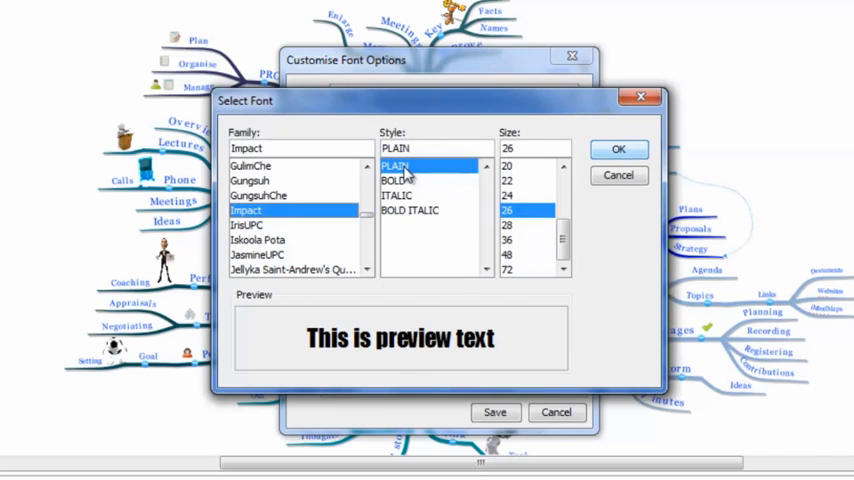
{"action": "left_click", "coordinate": [398, 196]}
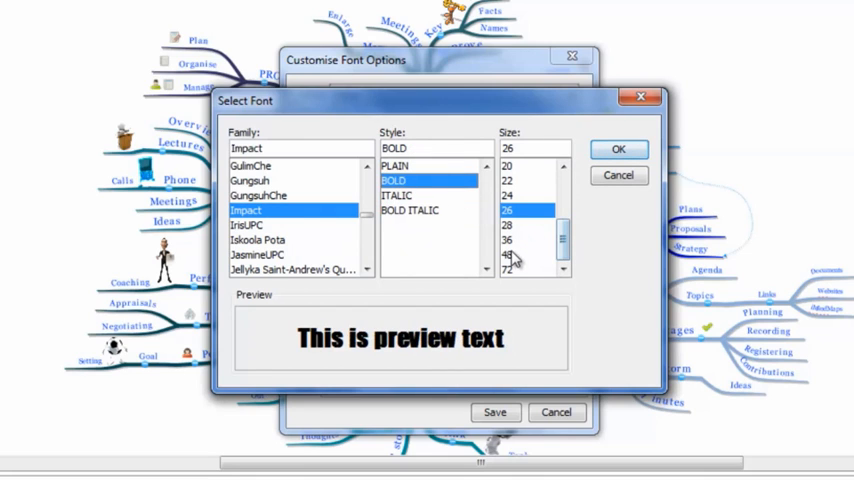
{"action": "left_click", "coordinate": [510, 256]}
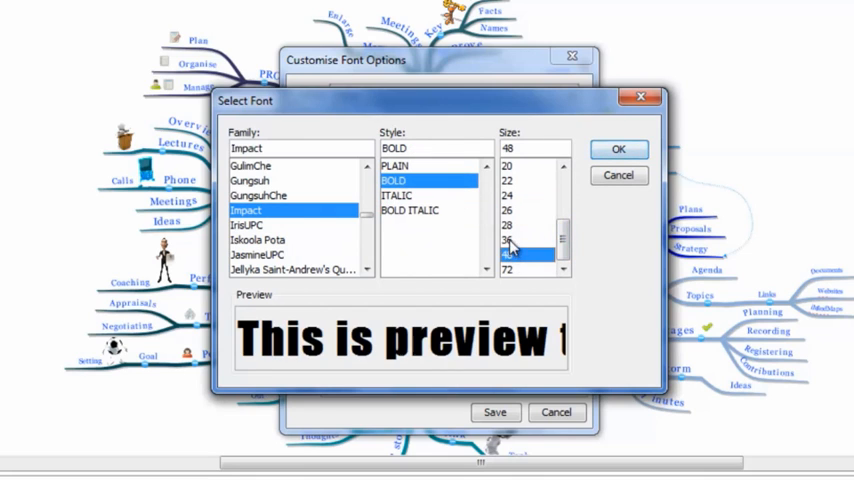
{"action": "left_click", "coordinate": [508, 240]}
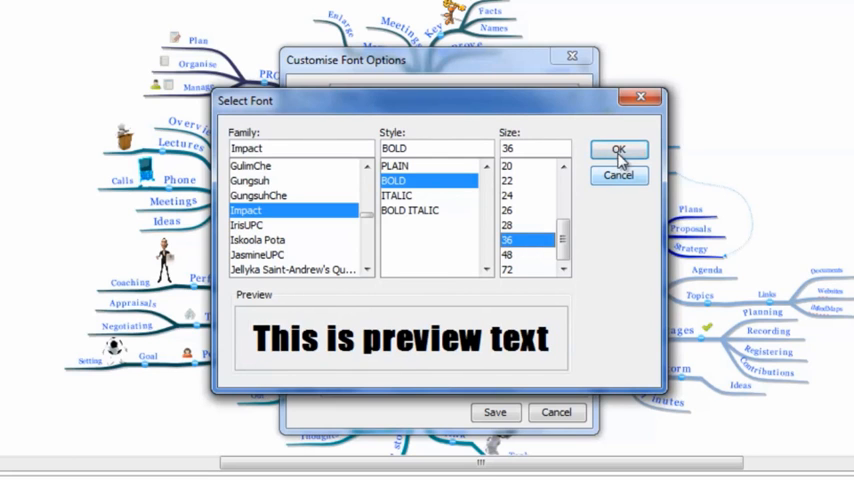
{"action": "left_click", "coordinate": [618, 150]}
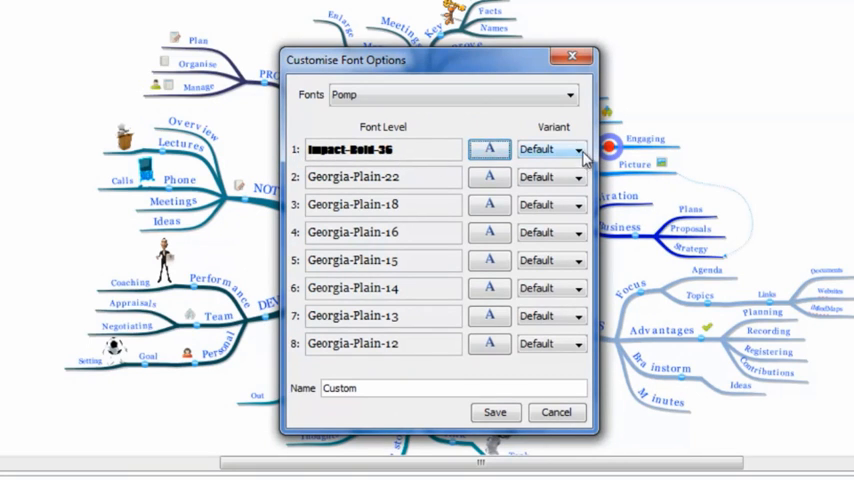
- Show the Uppercase, Lowercase and Camelcase variants for level 1 text
{"action": "left_click", "coordinate": [578, 148]}
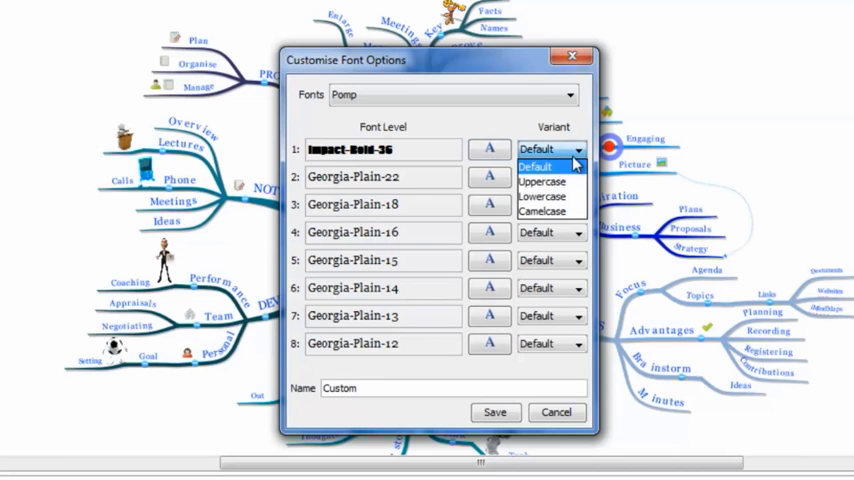
{"action": "mouse_move", "coordinate": [542, 180]}
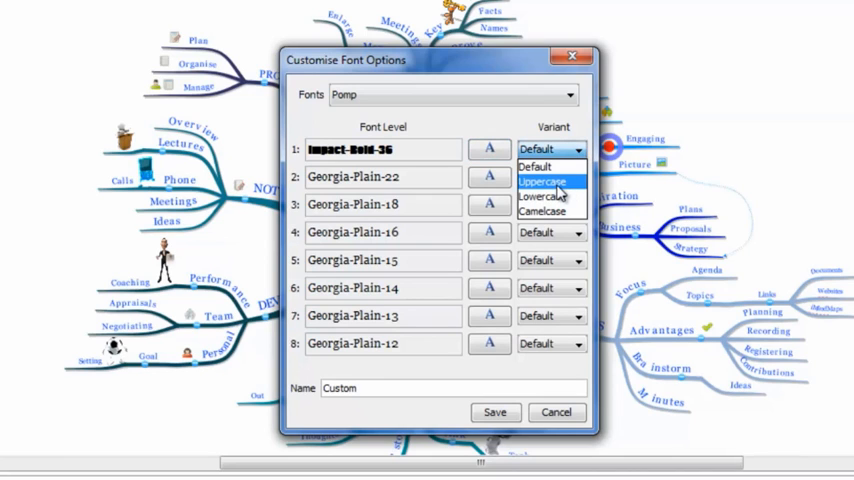
{"action": "mouse_move", "coordinate": [542, 196]}
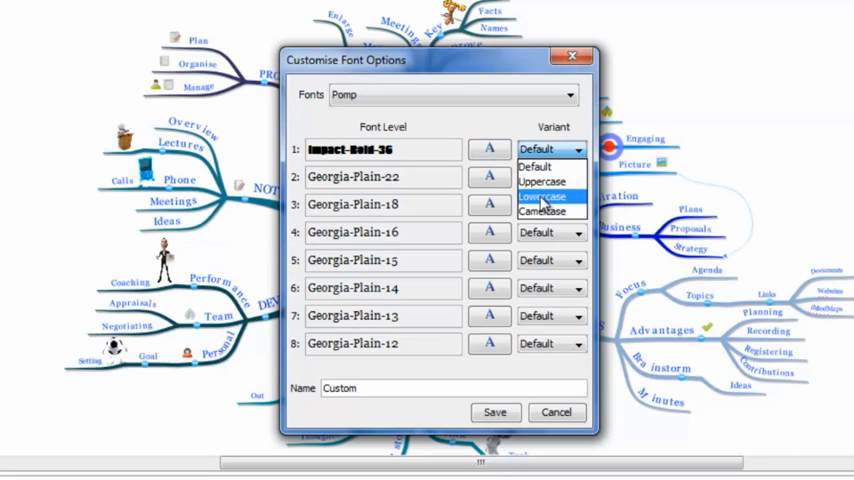
{"action": "mouse_move", "coordinate": [542, 212]}
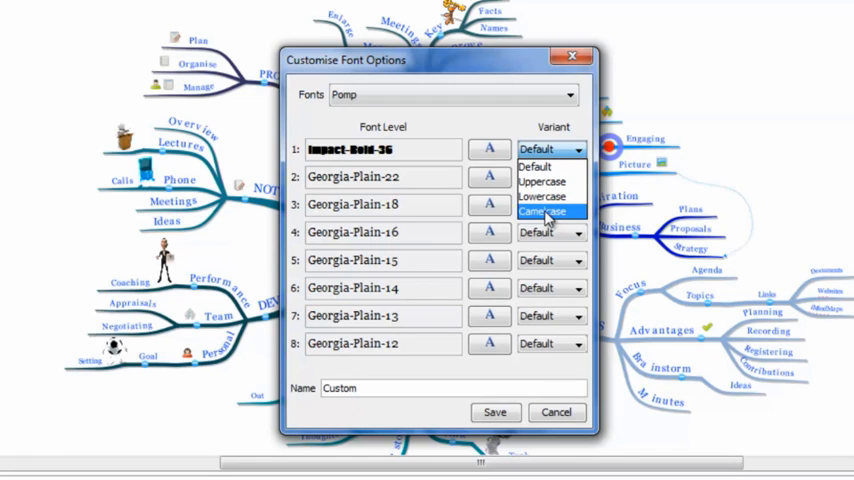
- Make level 1 camel case and set levels 2–8 to plain Impact at smaller sizes
{"action": "left_click", "coordinate": [544, 212]}
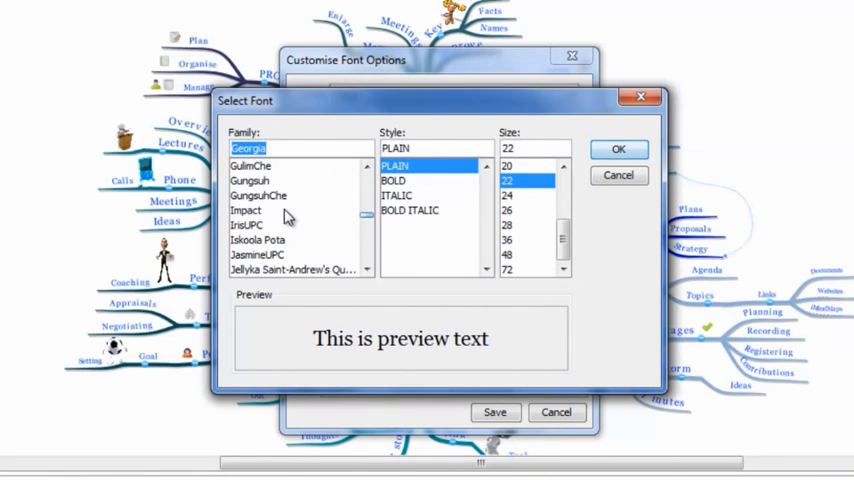
{"action": "left_click", "coordinate": [246, 210]}
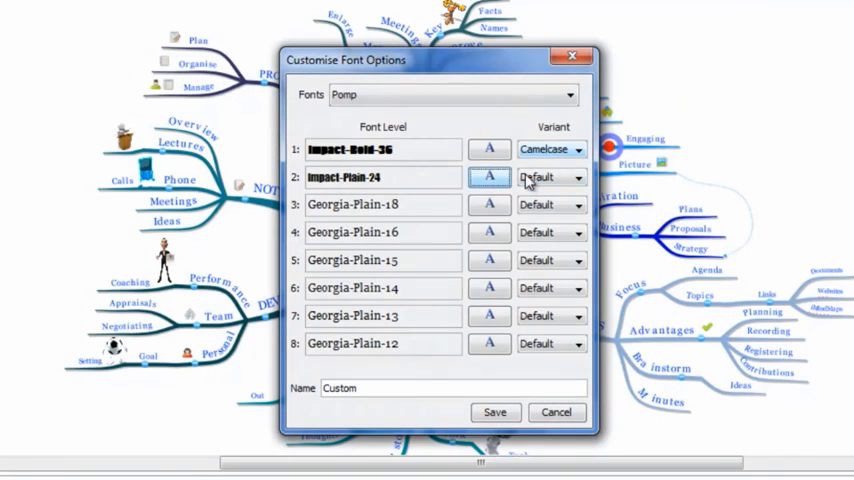
{"action": "left_click", "coordinate": [490, 176]}
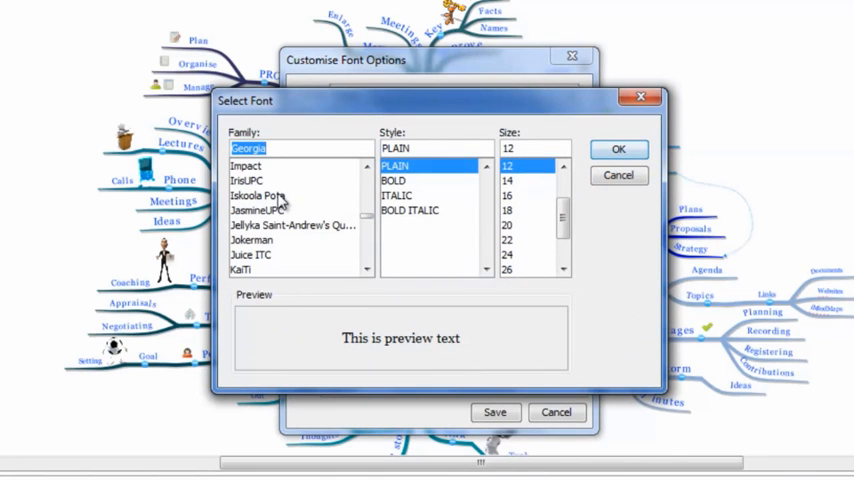
{"action": "left_click", "coordinate": [618, 148]}
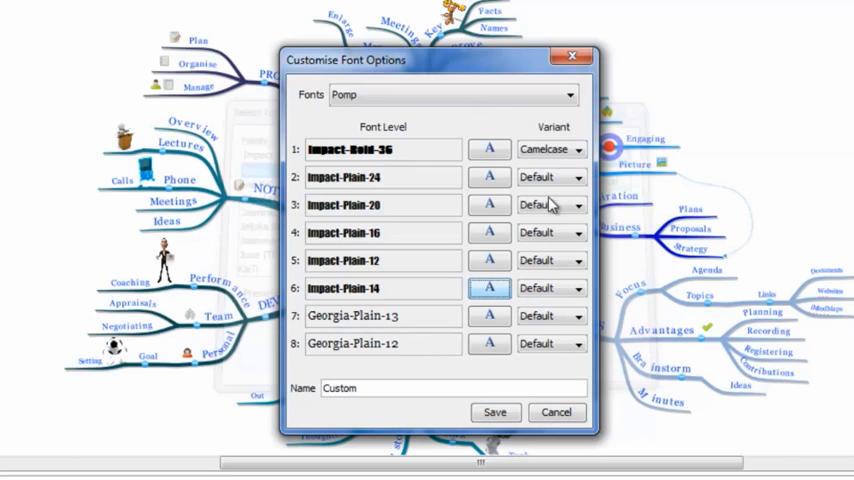
{"action": "left_click", "coordinate": [488, 288]}
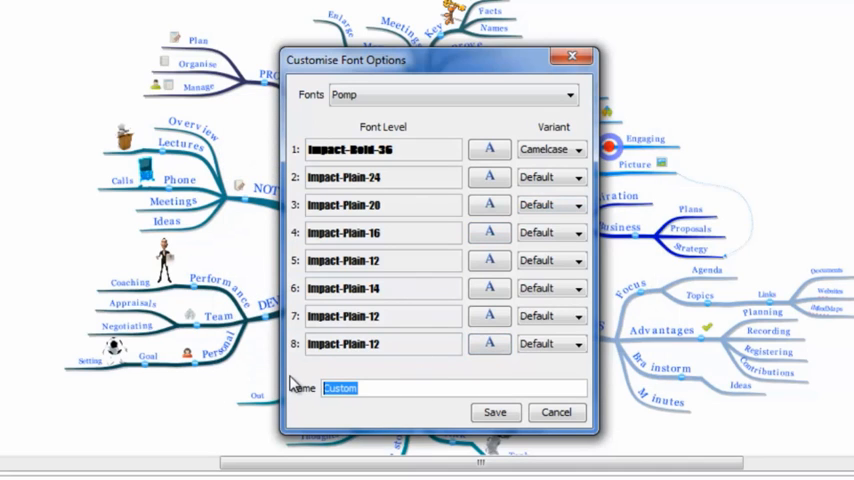
{"action": "type", "text": "Shout"}
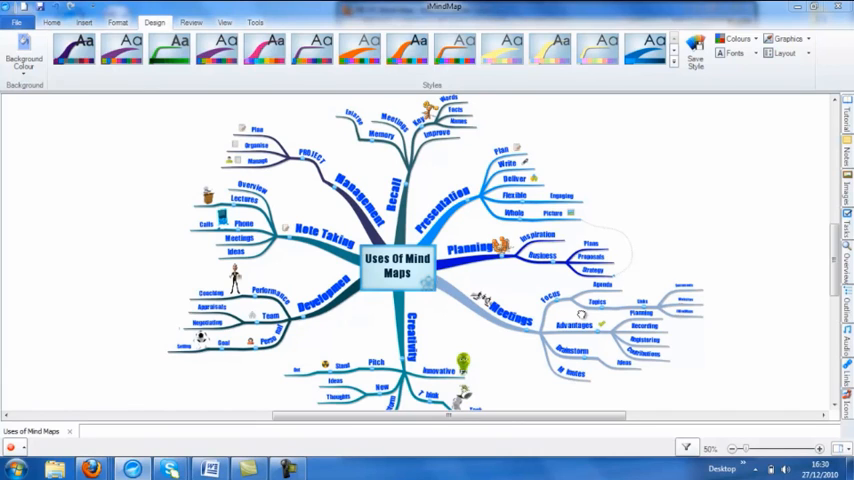
{"action": "mouse_move", "coordinate": [676, 188]}
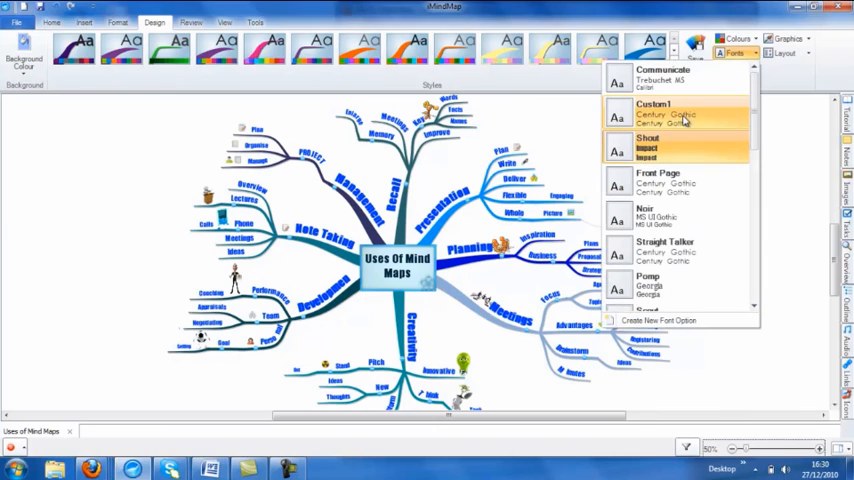
{"action": "mouse_move", "coordinate": [660, 150]}
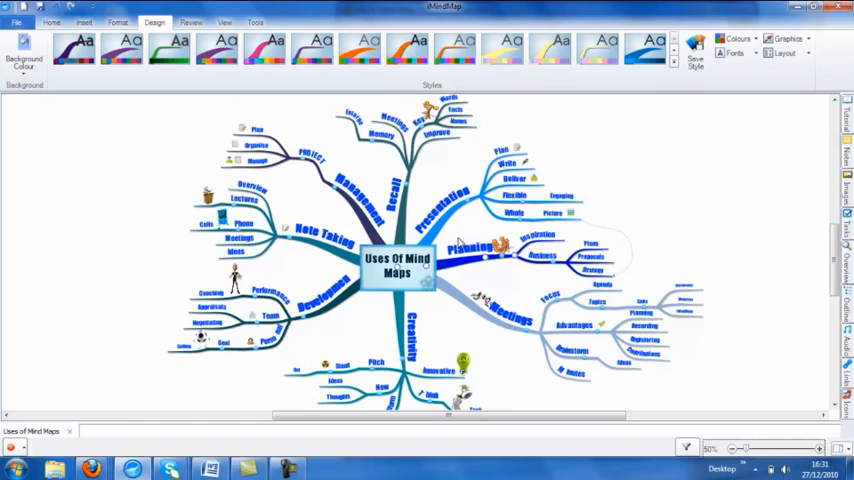
{"action": "mouse_move", "coordinate": [698, 90]}
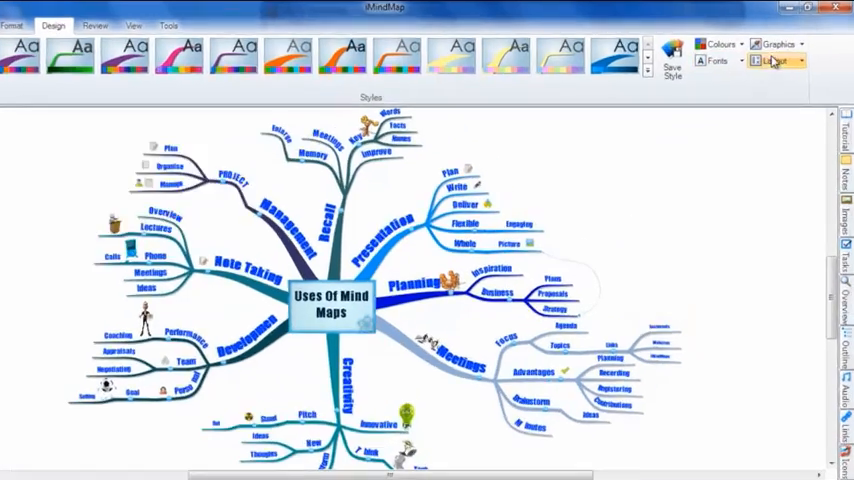
- Show the Graphics preset list (Emily, Strong, Clean v4, Organic, Linear) and scroll through it
{"action": "left_click", "coordinate": [778, 60]}
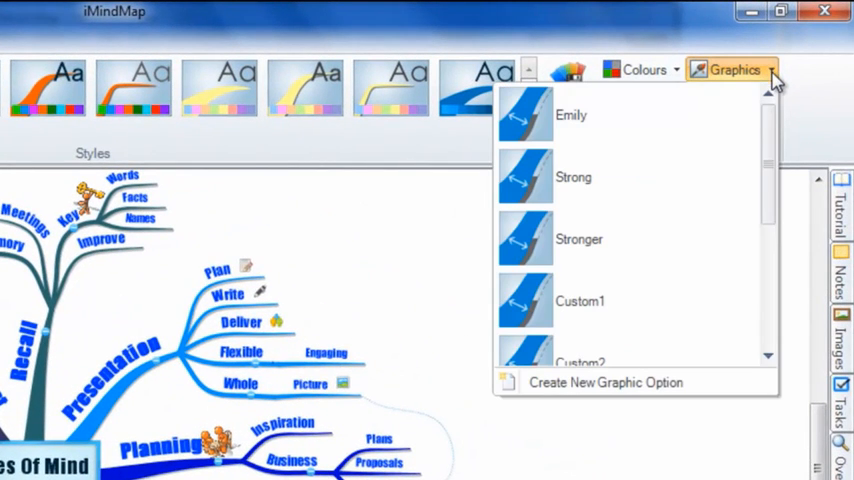
{"action": "scroll", "scroll_direction": "down", "scroll_amount": 3}
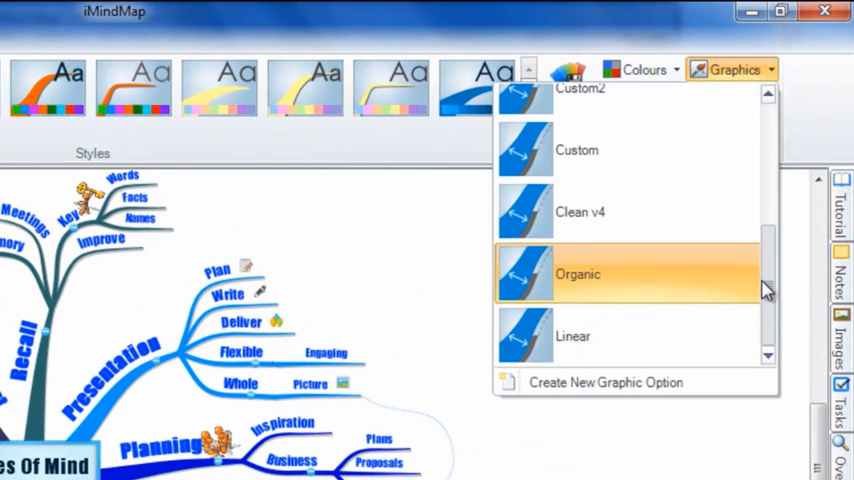
{"action": "mouse_move", "coordinate": [592, 296]}
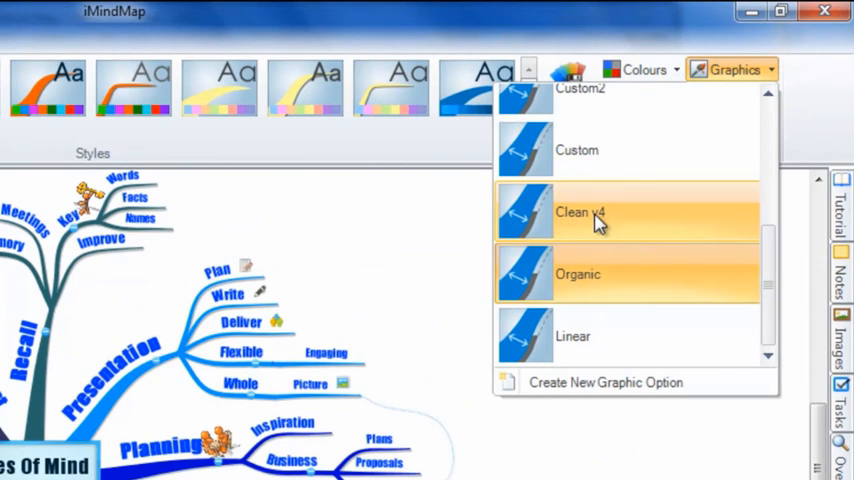
{"action": "mouse_move", "coordinate": [584, 356]}
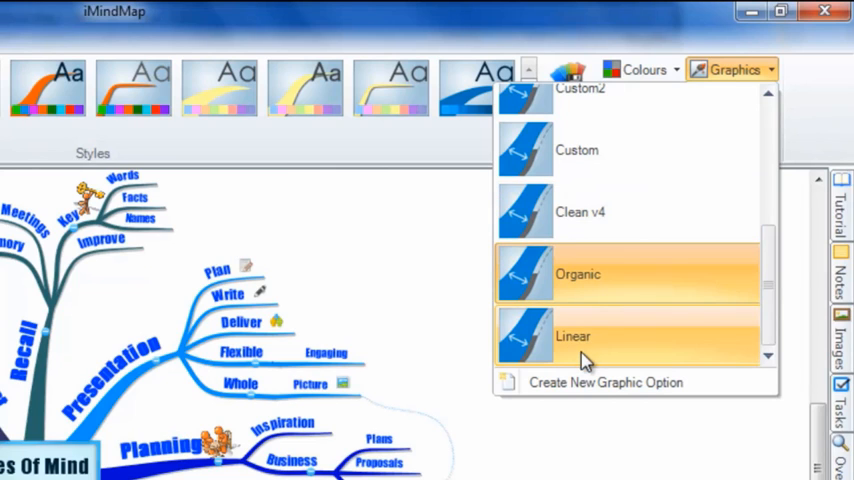
{"action": "mouse_move", "coordinate": [610, 390]}
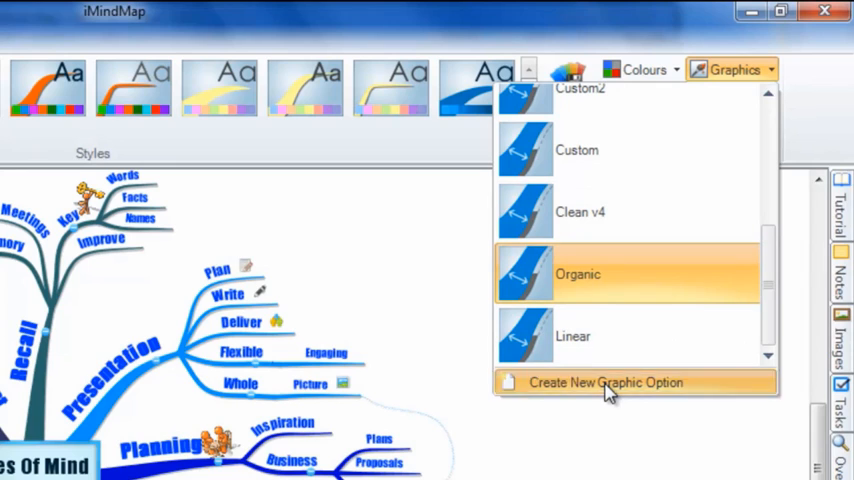
- Start a new graphic set from Organic with shadows on and text coloured like its branch
{"action": "left_click", "coordinate": [604, 382]}
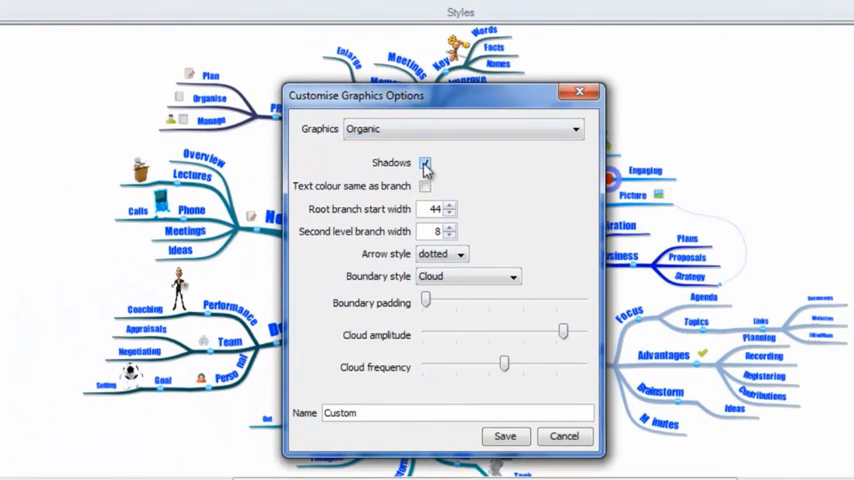
{"action": "left_click", "coordinate": [424, 164]}
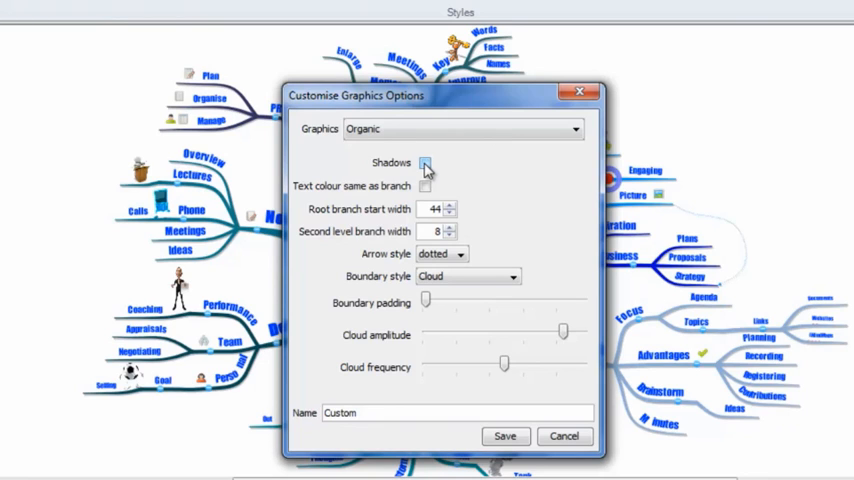
{"action": "left_click", "coordinate": [424, 164]}
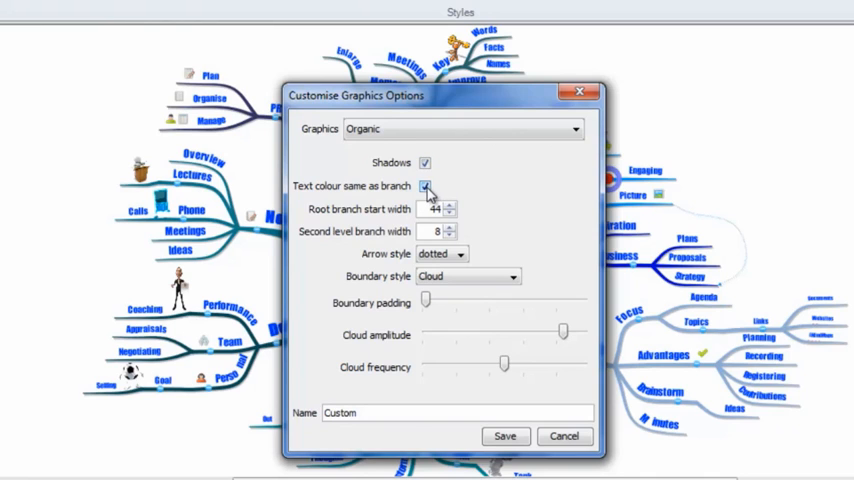
{"action": "left_click", "coordinate": [424, 186]}
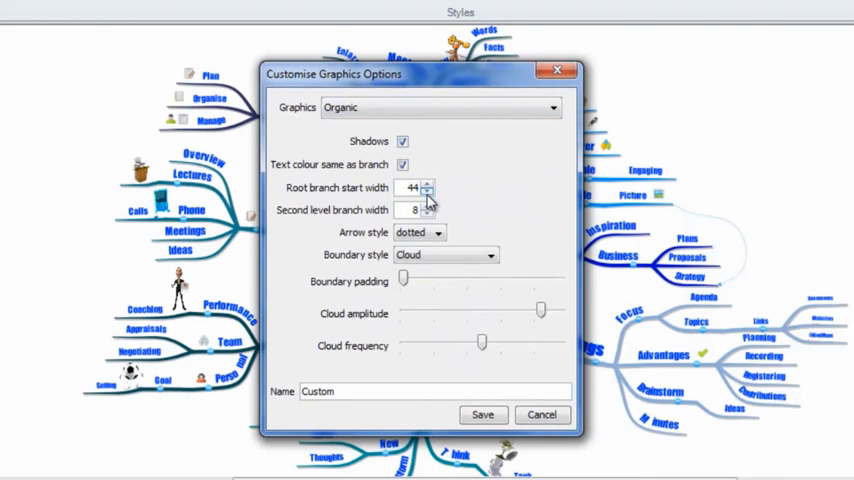
- Set root branch width 35, second-level width 5 and solid arrow style
{"action": "left_click", "coordinate": [428, 192]}
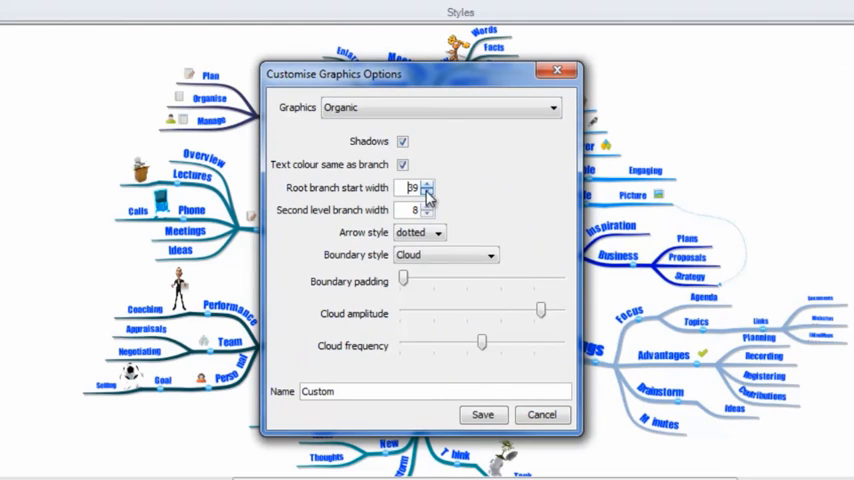
{"action": "left_click", "coordinate": [428, 192]}
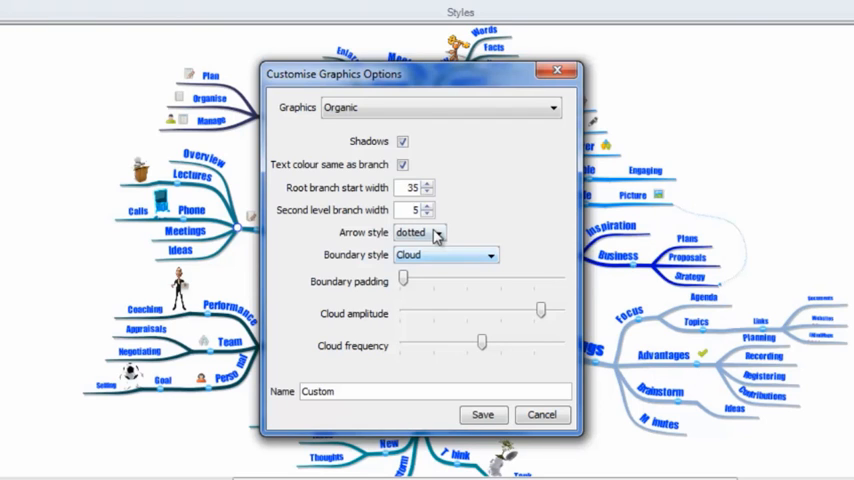
{"action": "left_click", "coordinate": [412, 232]}
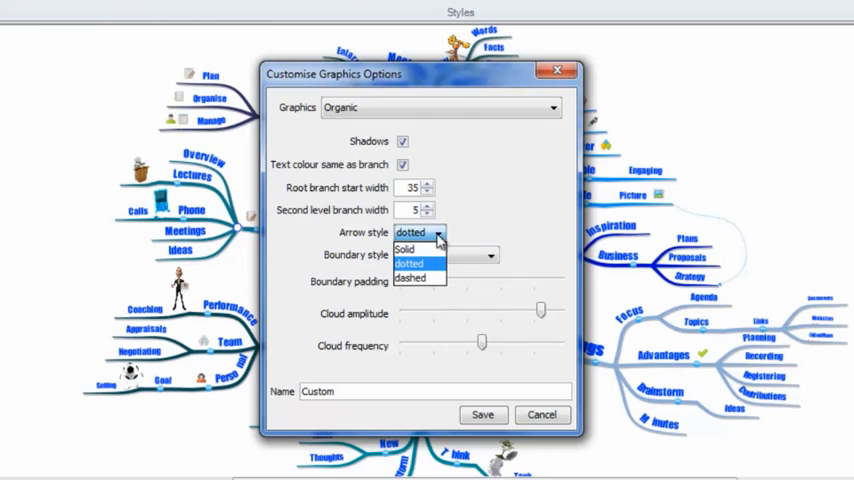
{"action": "left_click", "coordinate": [404, 250]}
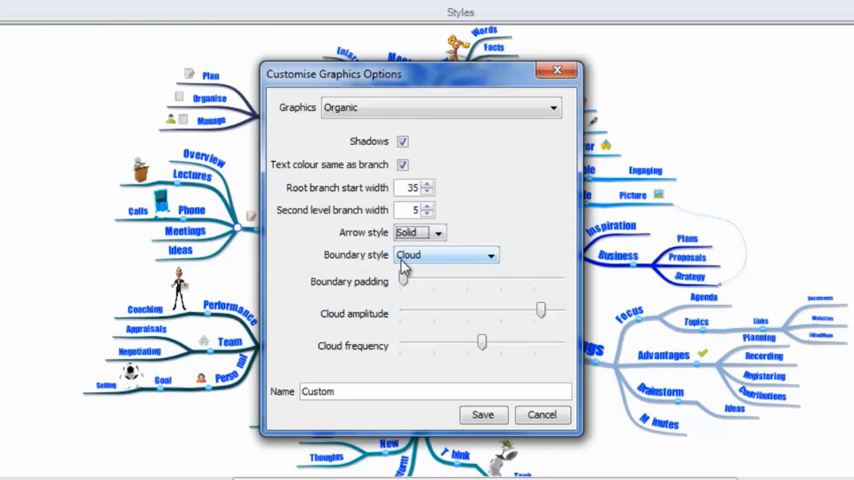
- Choose rounded-rectangle boundaries with minimum padding and save the graphic set as July
{"action": "left_click", "coordinate": [488, 256]}
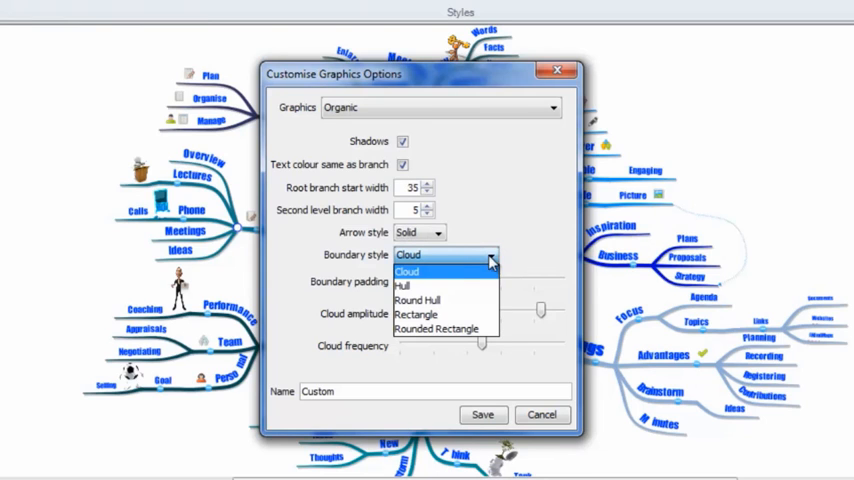
{"action": "mouse_move", "coordinate": [418, 288]}
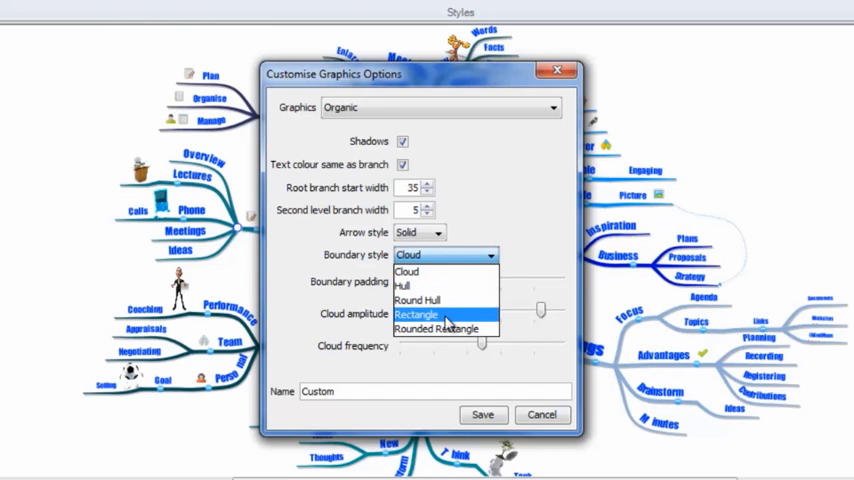
{"action": "mouse_move", "coordinate": [436, 328]}
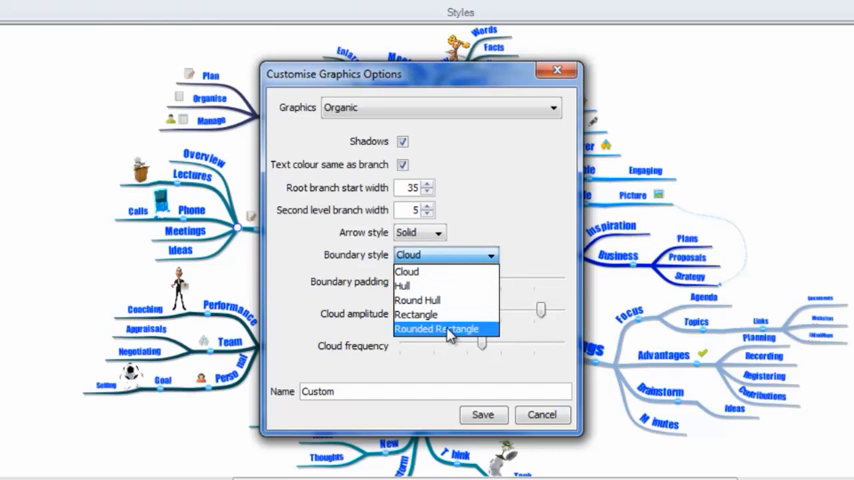
{"action": "left_click", "coordinate": [436, 328]}
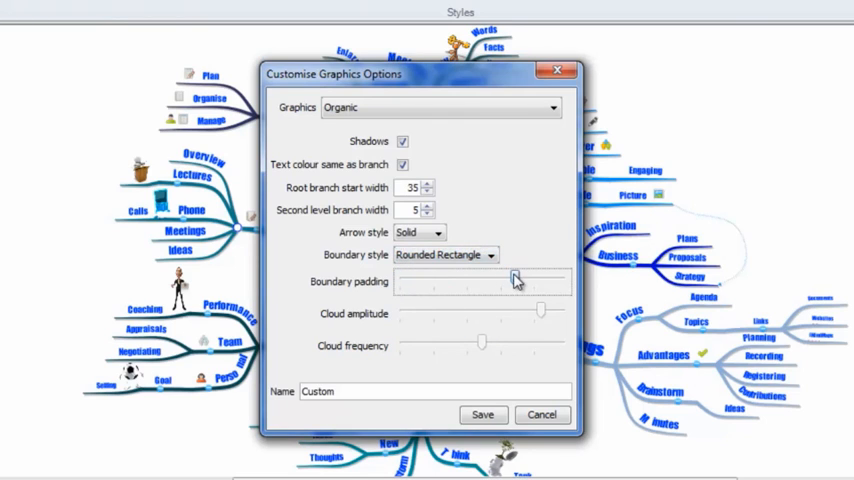
{"action": "left_click_drag", "start_coordinate": [516, 280], "coordinate": [398, 280]}
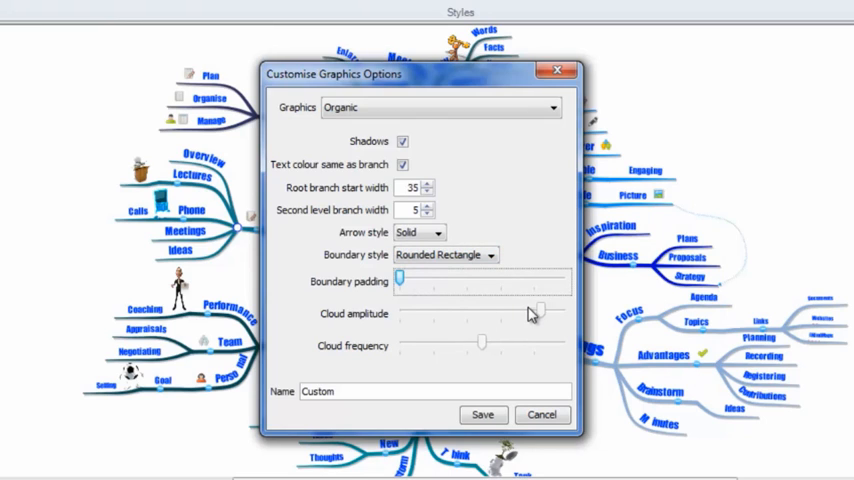
{"action": "left_click", "coordinate": [340, 392]}
{"action": "type", "text": "July"}
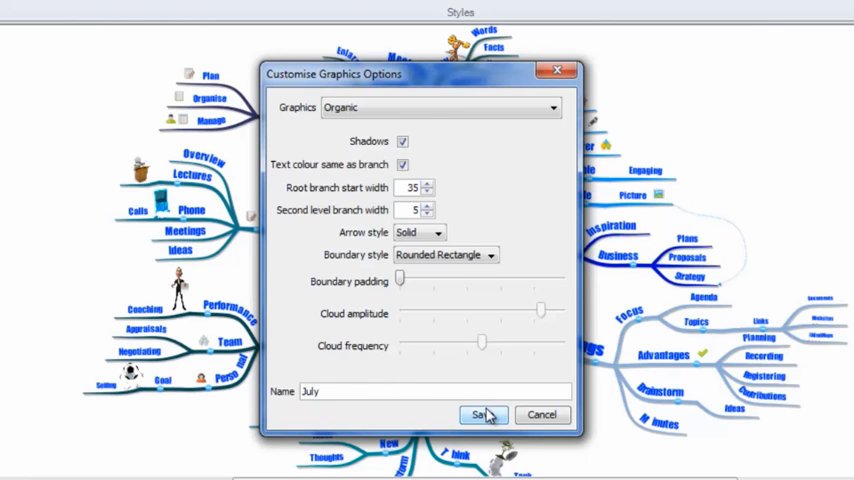
{"action": "left_click", "coordinate": [482, 414]}
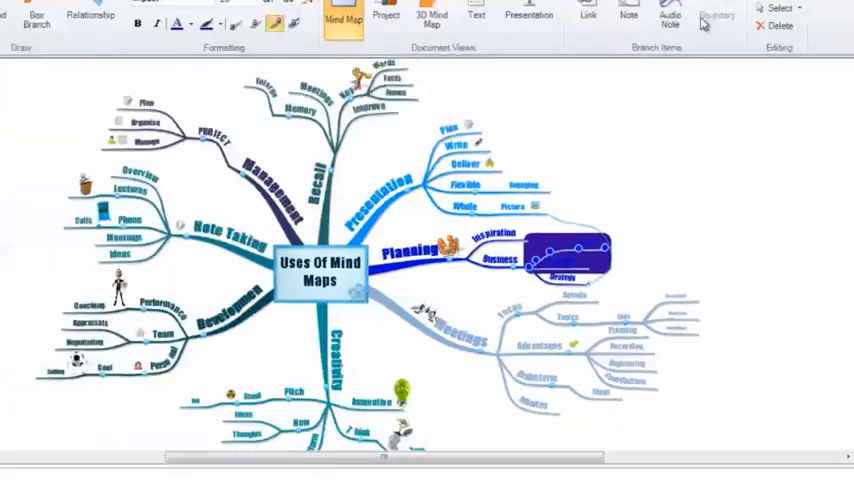
- Return to the Design tab after viewing the map with the new graphic set
{"action": "left_click", "coordinate": [154, 22]}
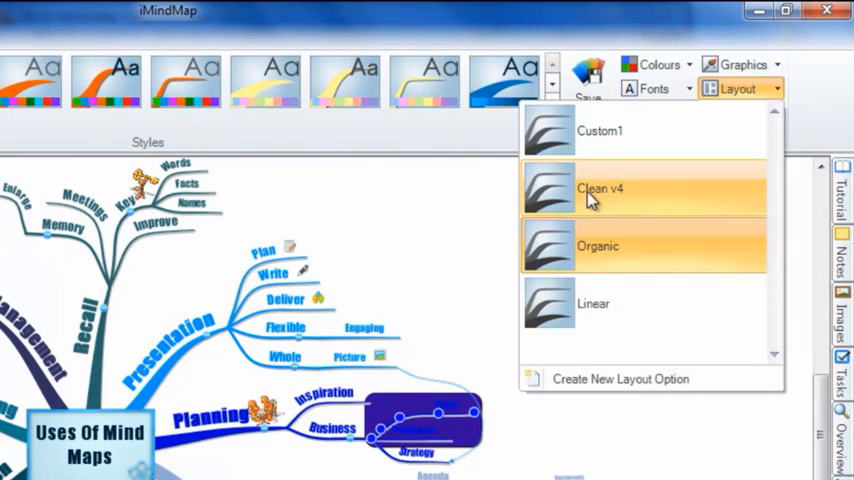
{"action": "mouse_move", "coordinate": [600, 218]}
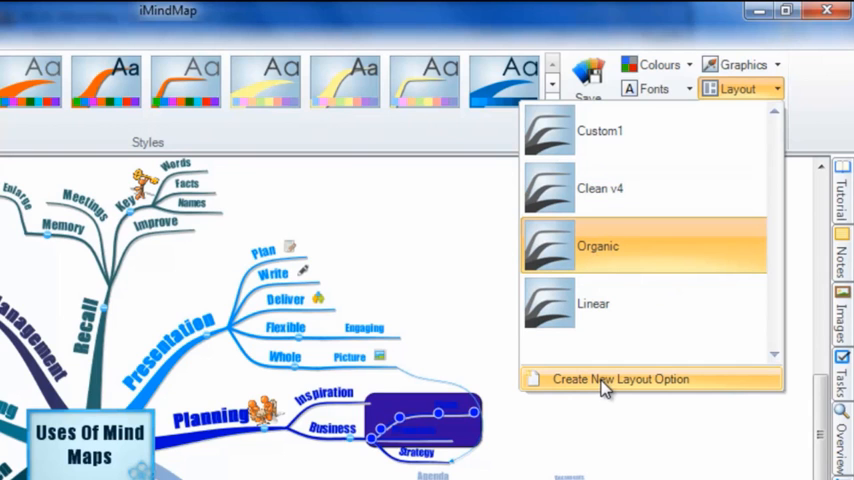
- Start a new custom layout set based on Organic from the Layout list
{"action": "left_click", "coordinate": [620, 378]}
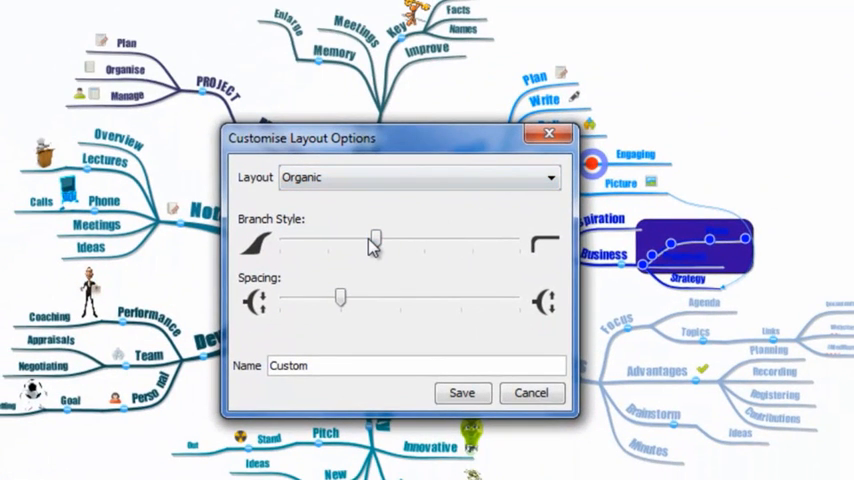
{"action": "mouse_move", "coordinate": [376, 242]}
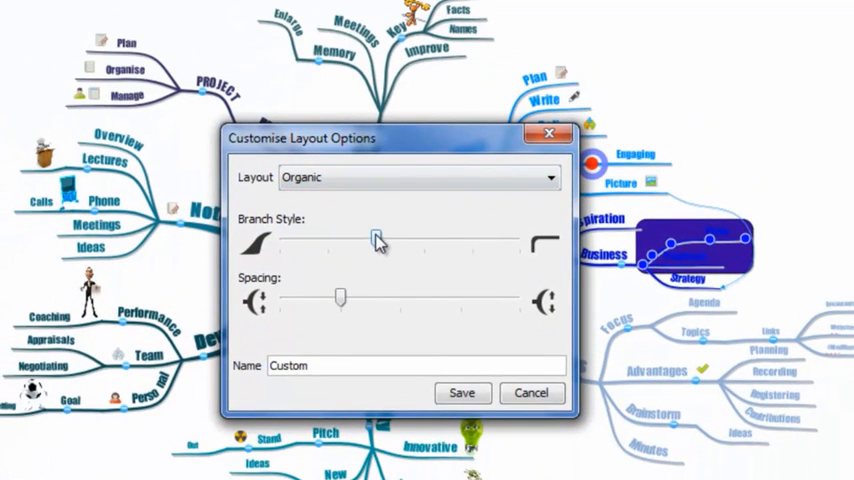
- Try the branch-style extremes and leave branches fully tapered and curved
{"action": "left_click_drag", "start_coordinate": [376, 240], "coordinate": [284, 240]}
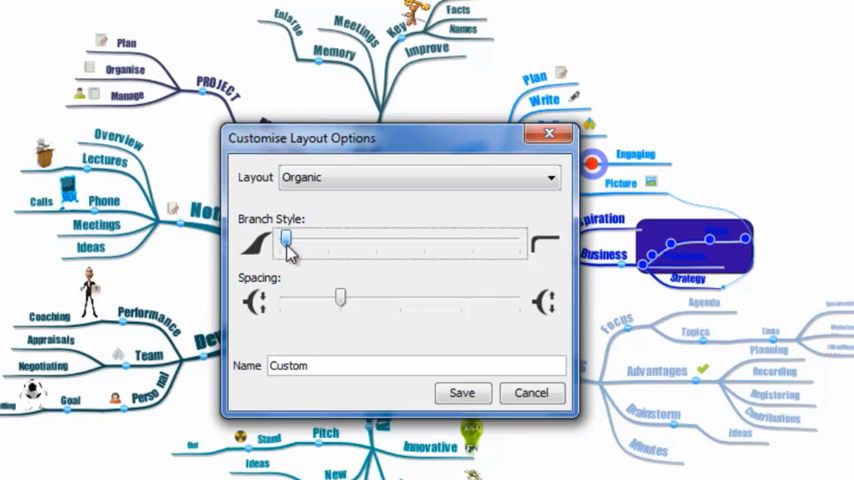
{"action": "left_click_drag", "start_coordinate": [286, 240], "coordinate": [280, 244]}
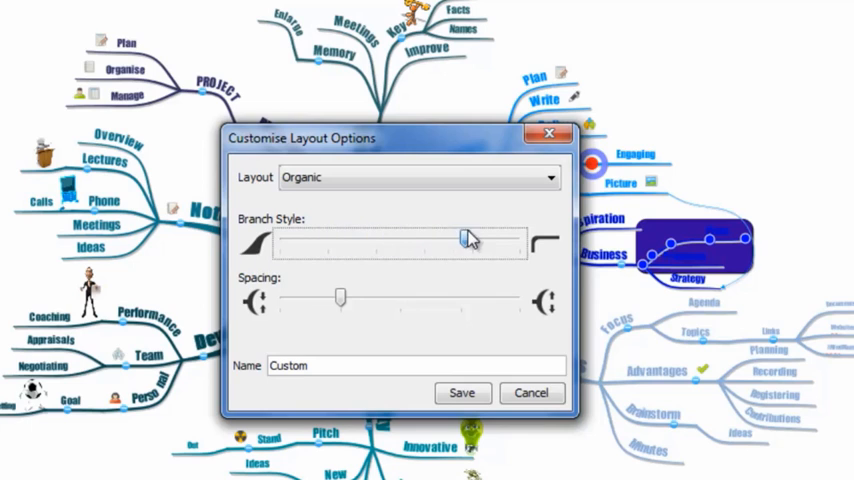
{"action": "left_click_drag", "start_coordinate": [466, 238], "coordinate": [518, 238]}
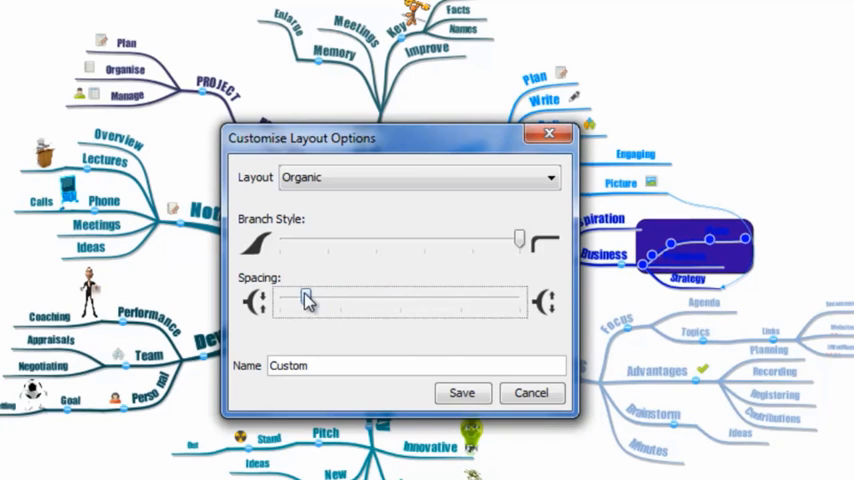
- Set branch spacing to a moderate width and save the layout as Emily
{"action": "left_click_drag", "start_coordinate": [304, 300], "coordinate": [280, 300]}
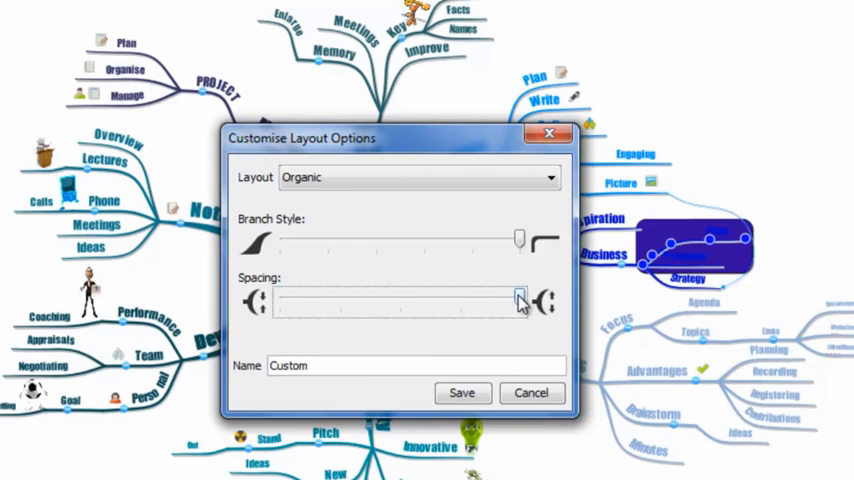
{"action": "left_click_drag", "start_coordinate": [518, 300], "coordinate": [280, 300]}
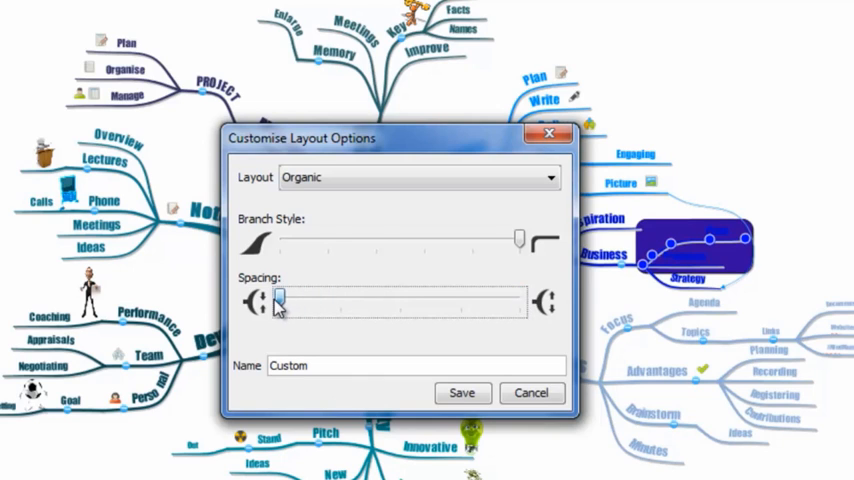
{"action": "left_click_drag", "start_coordinate": [280, 300], "coordinate": [460, 300]}
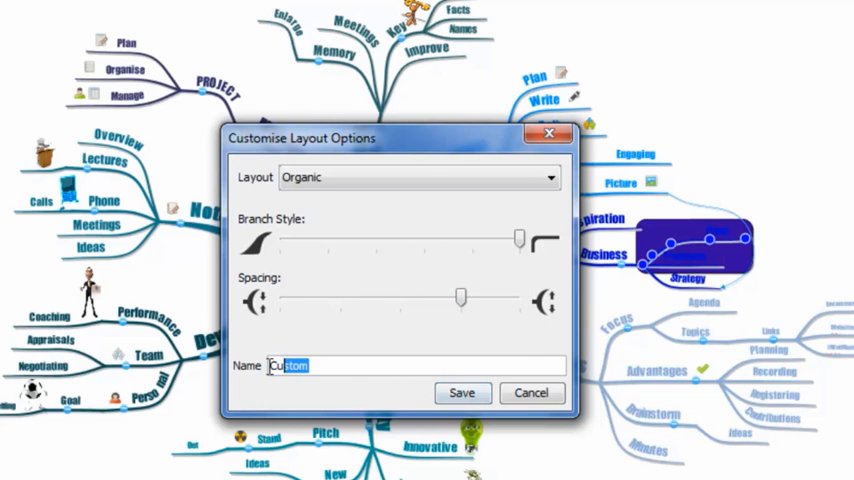
{"action": "type", "text": "Emily"}
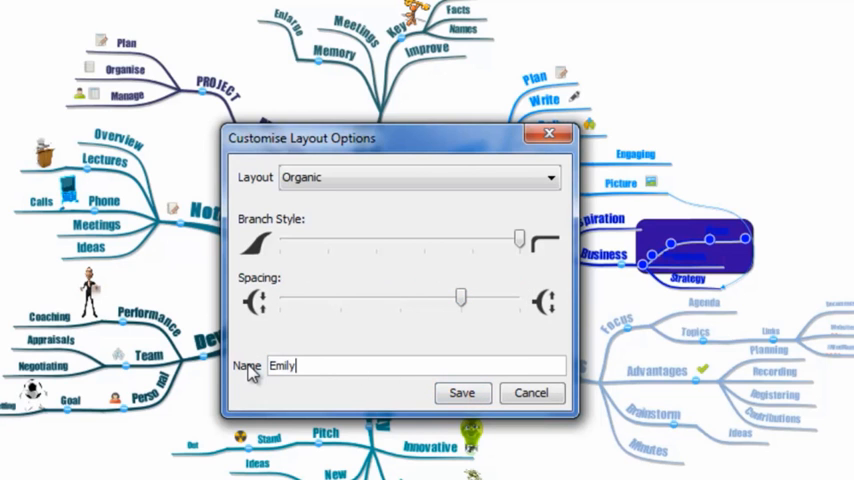
{"action": "left_click", "coordinate": [462, 392]}
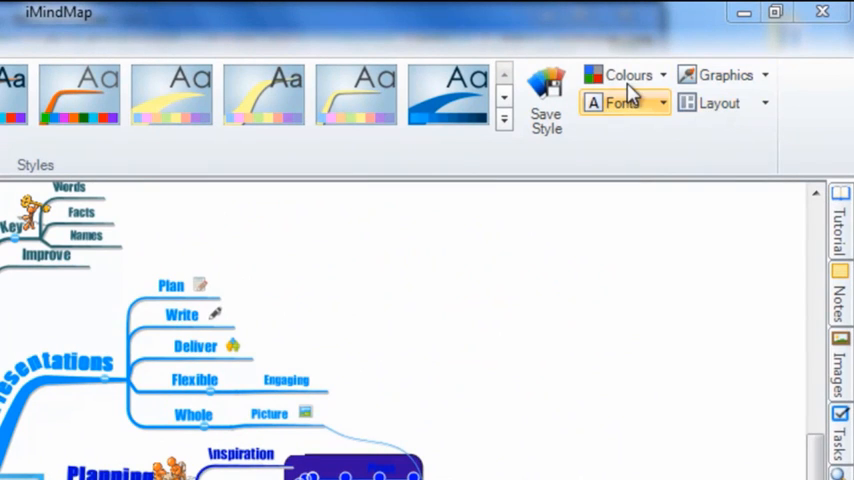
{"action": "mouse_move", "coordinate": [628, 120]}
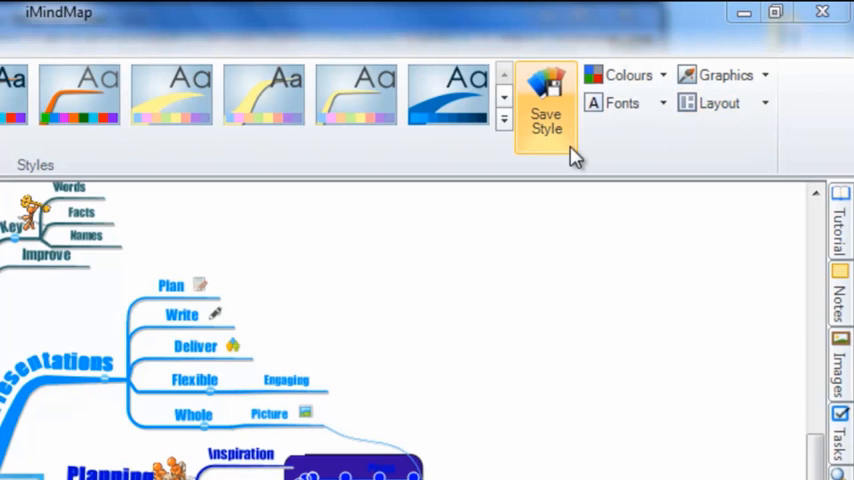
{"action": "mouse_move", "coordinate": [552, 148]}
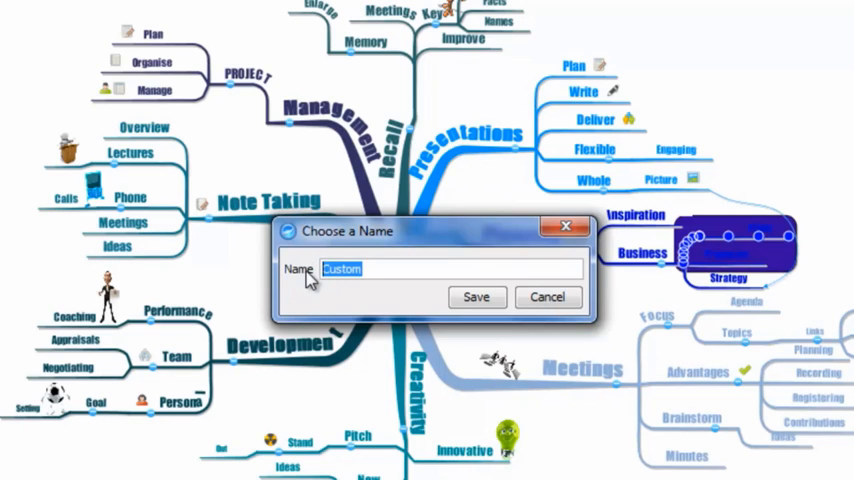
- Name the saved style Blues, removing the stray character, and confirm
{"action": "type", "text": "~Blues"}
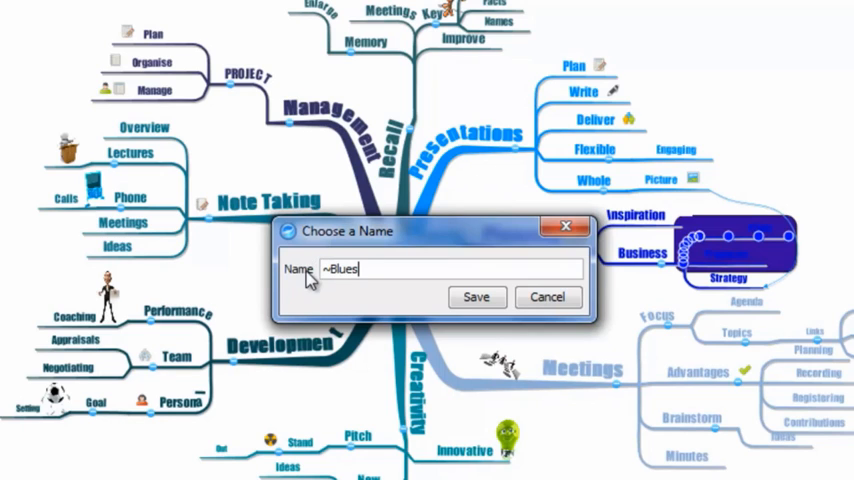
{"action": "key", "text": "BackSpace"}
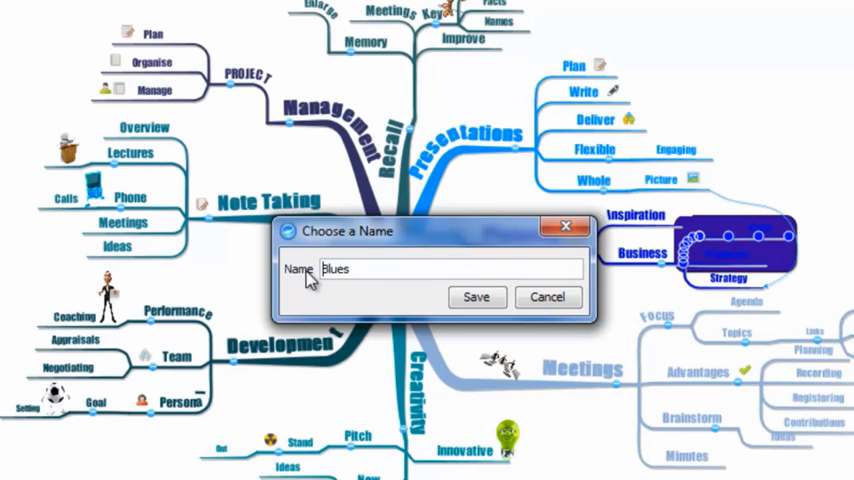
{"action": "left_click", "coordinate": [476, 296]}
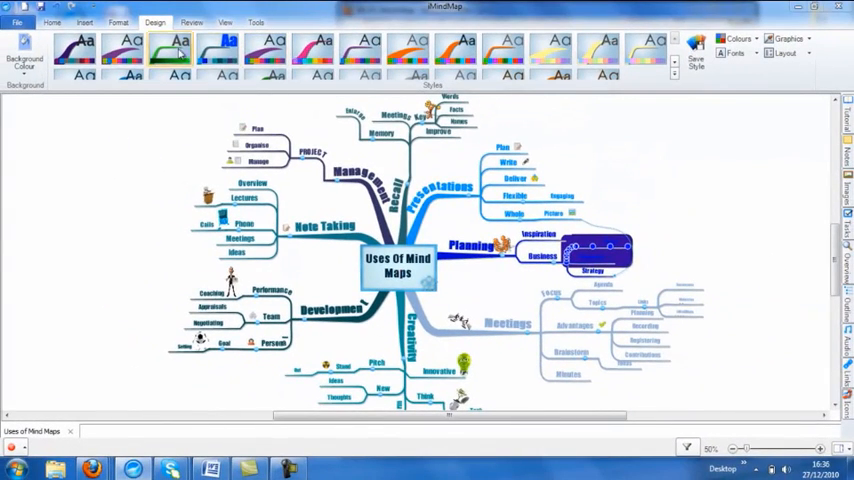
- Preview multicoloured, blue, green uppercase and pale pastel styles from the gallery, ending on pastel
{"action": "left_click", "coordinate": [674, 72]}
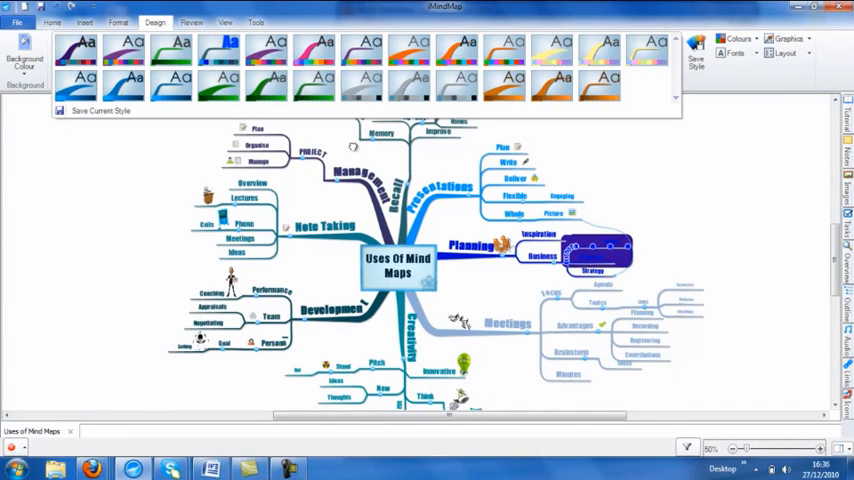
{"action": "left_click", "coordinate": [320, 48]}
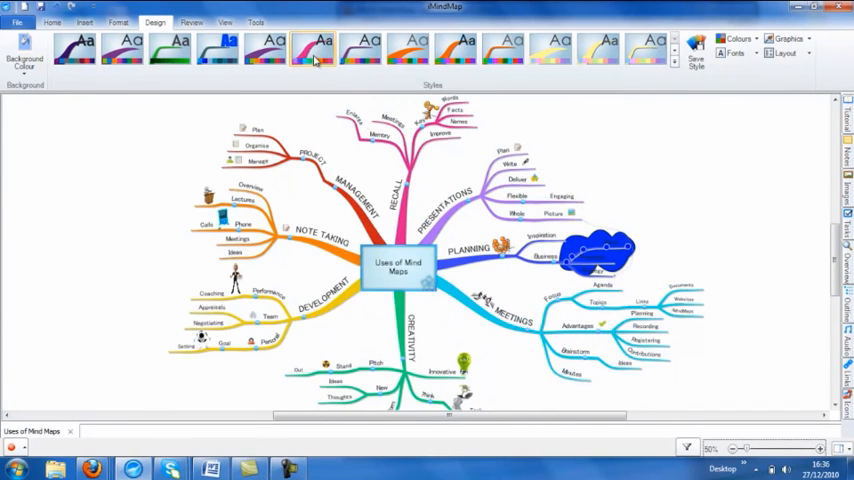
{"action": "mouse_move", "coordinate": [320, 50]}
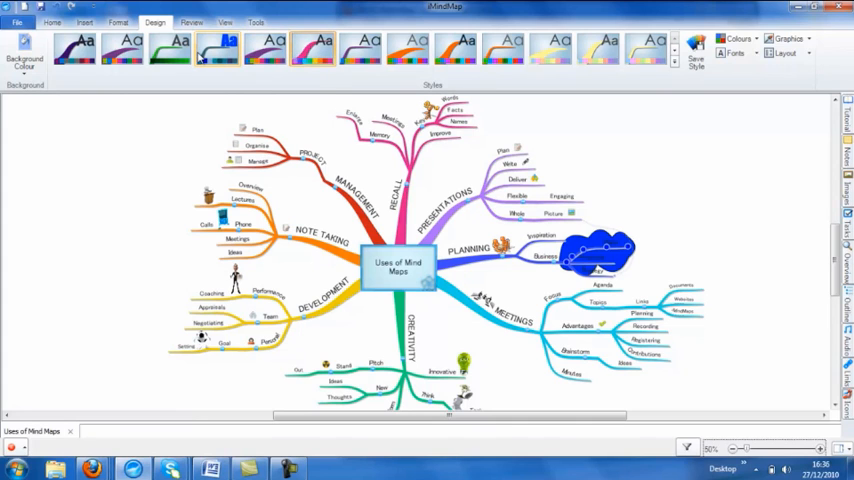
{"action": "left_click", "coordinate": [216, 50]}
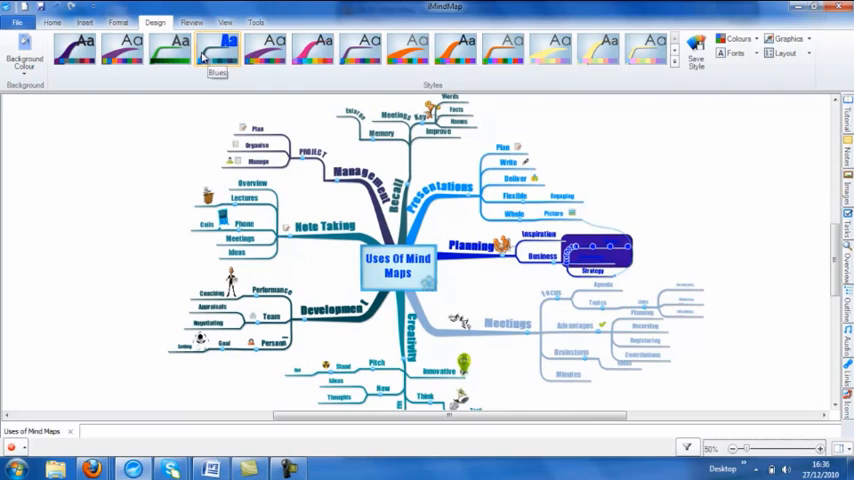
{"action": "mouse_move", "coordinate": [224, 64]}
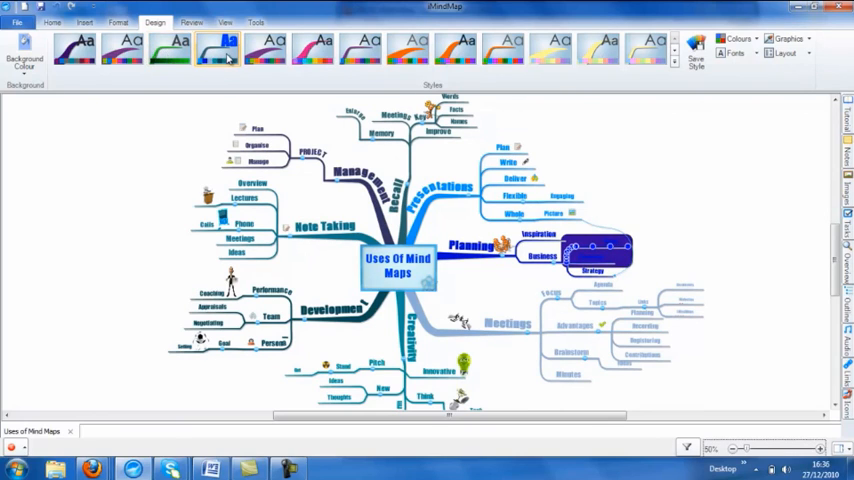
{"action": "left_click", "coordinate": [170, 48]}
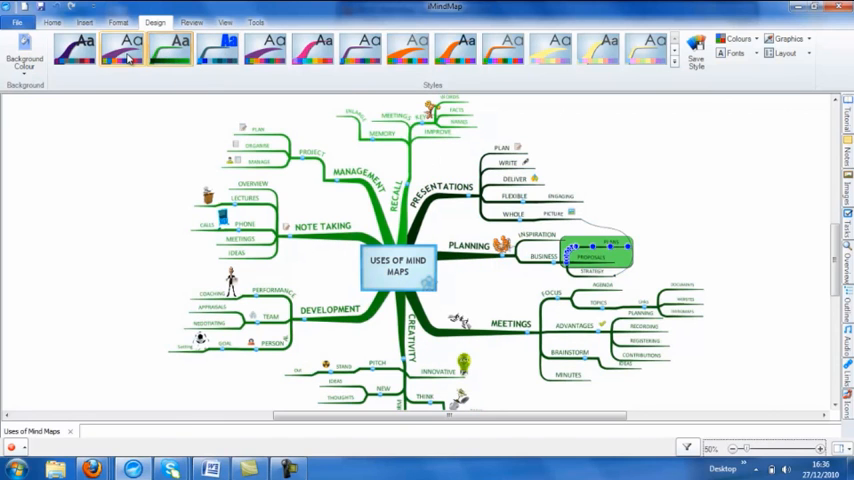
{"action": "left_click", "coordinate": [76, 48]}
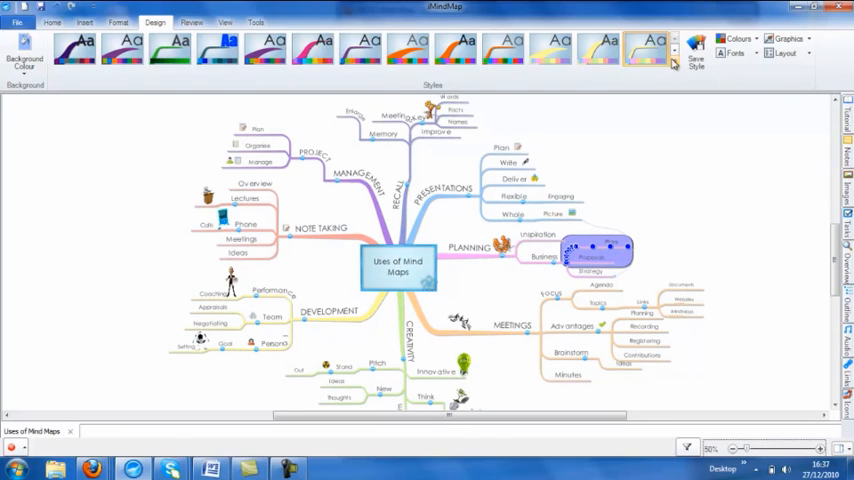
{"action": "mouse_move", "coordinate": [672, 64]}
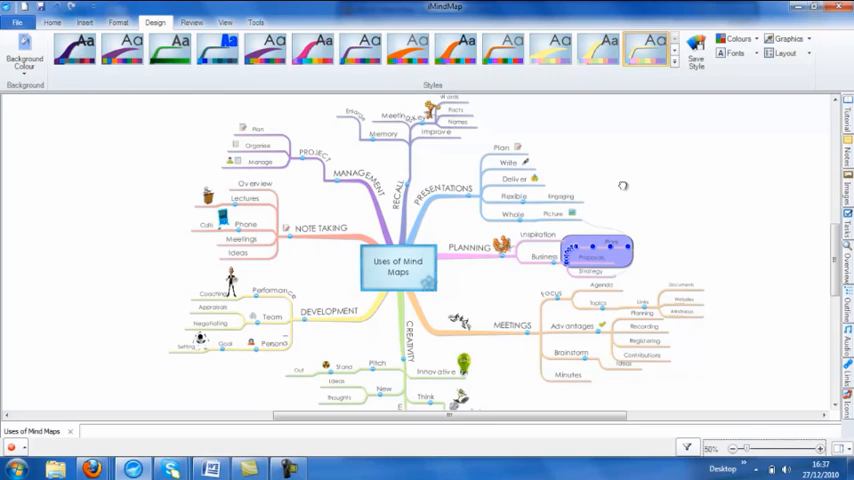
- Reapply the custom Blues style to the map from the Styles gallery
{"action": "left_click", "coordinate": [218, 48]}
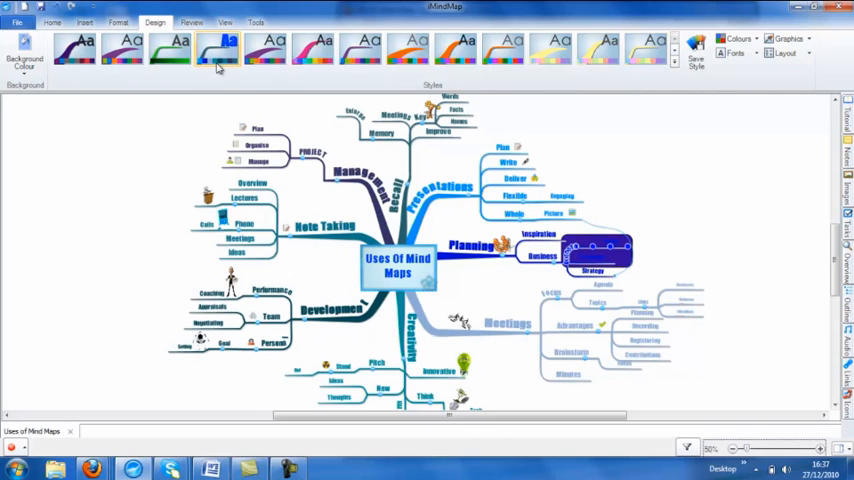
{"action": "left_click", "coordinate": [218, 48]}
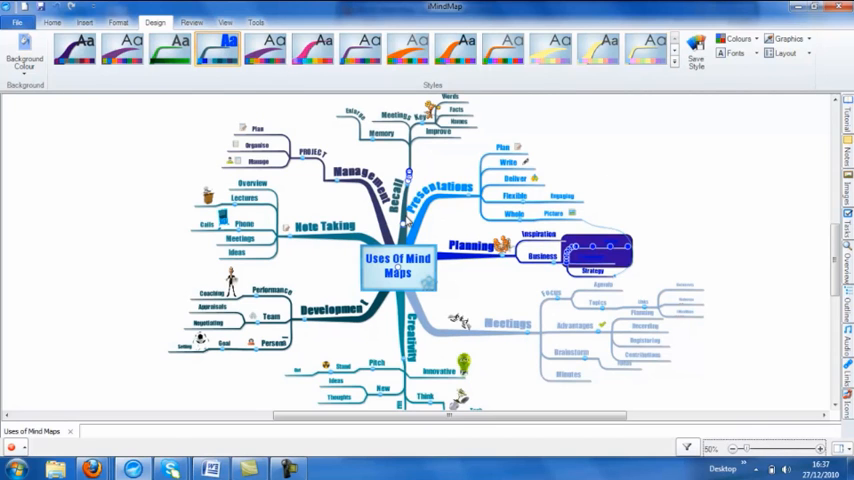
{"action": "left_click", "coordinate": [396, 264]}
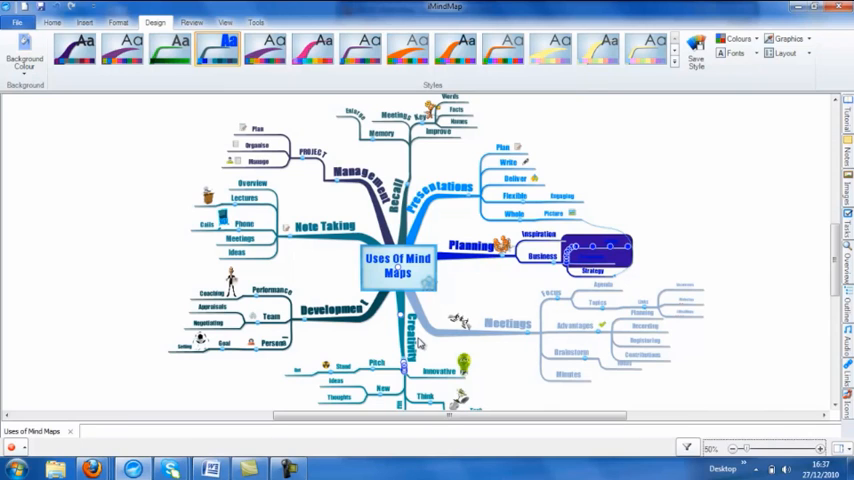
{"action": "mouse_move", "coordinate": [424, 344]}
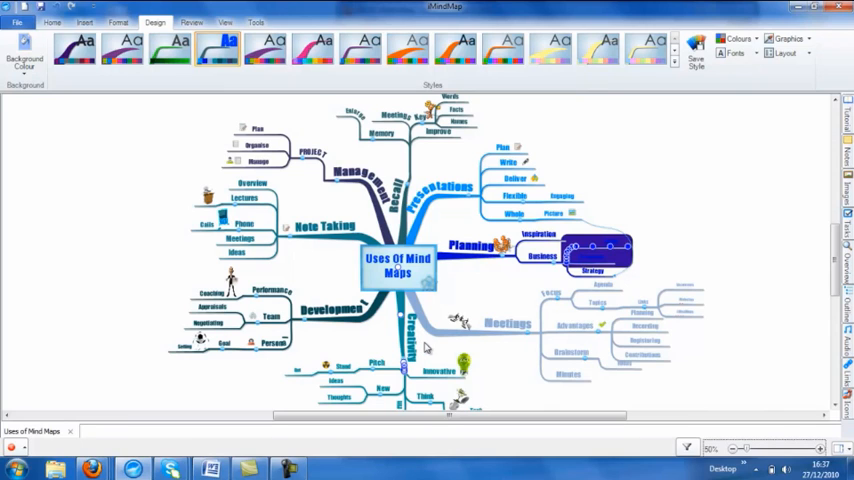